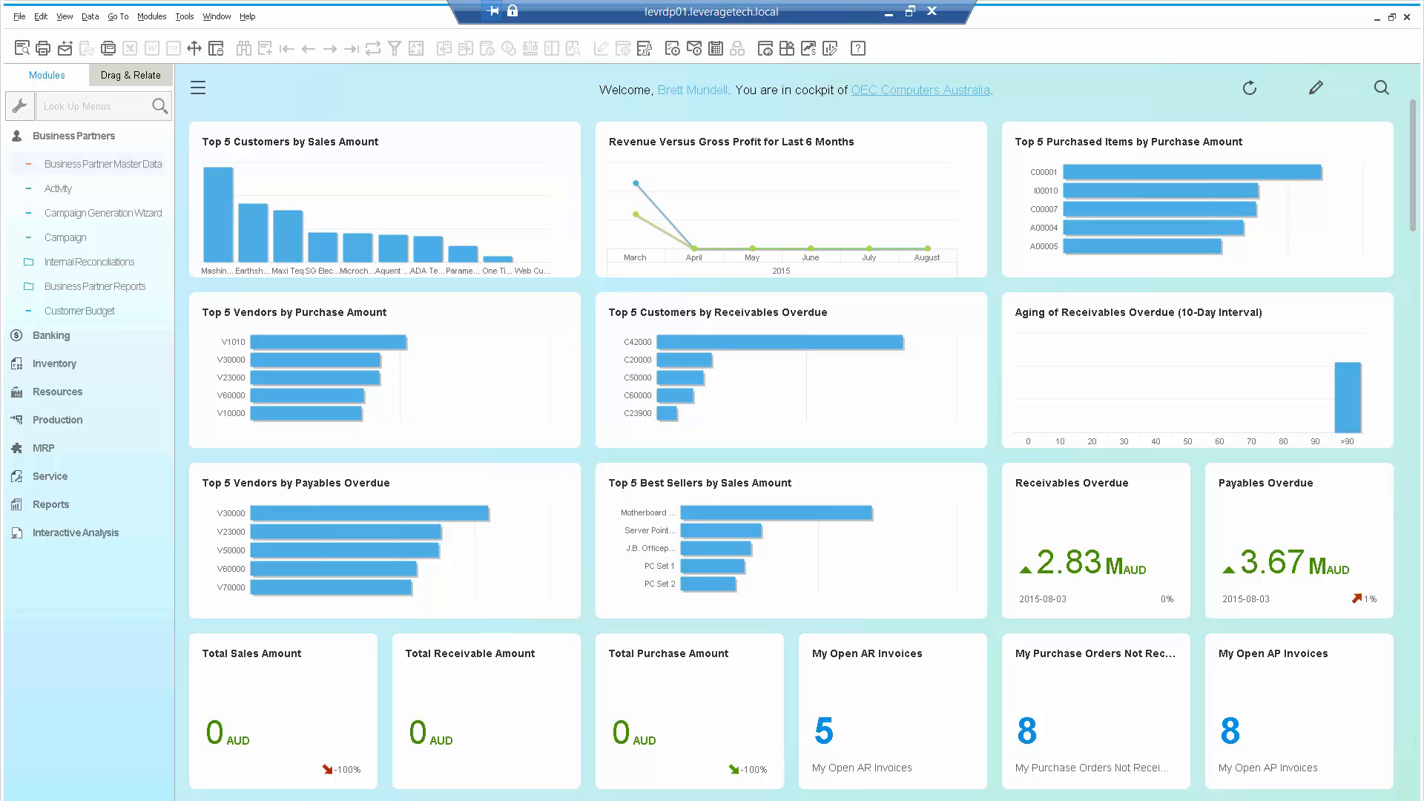
# - Search Business Partner Master Data for the partner 'earth'
pyautogui.click(104, 163)
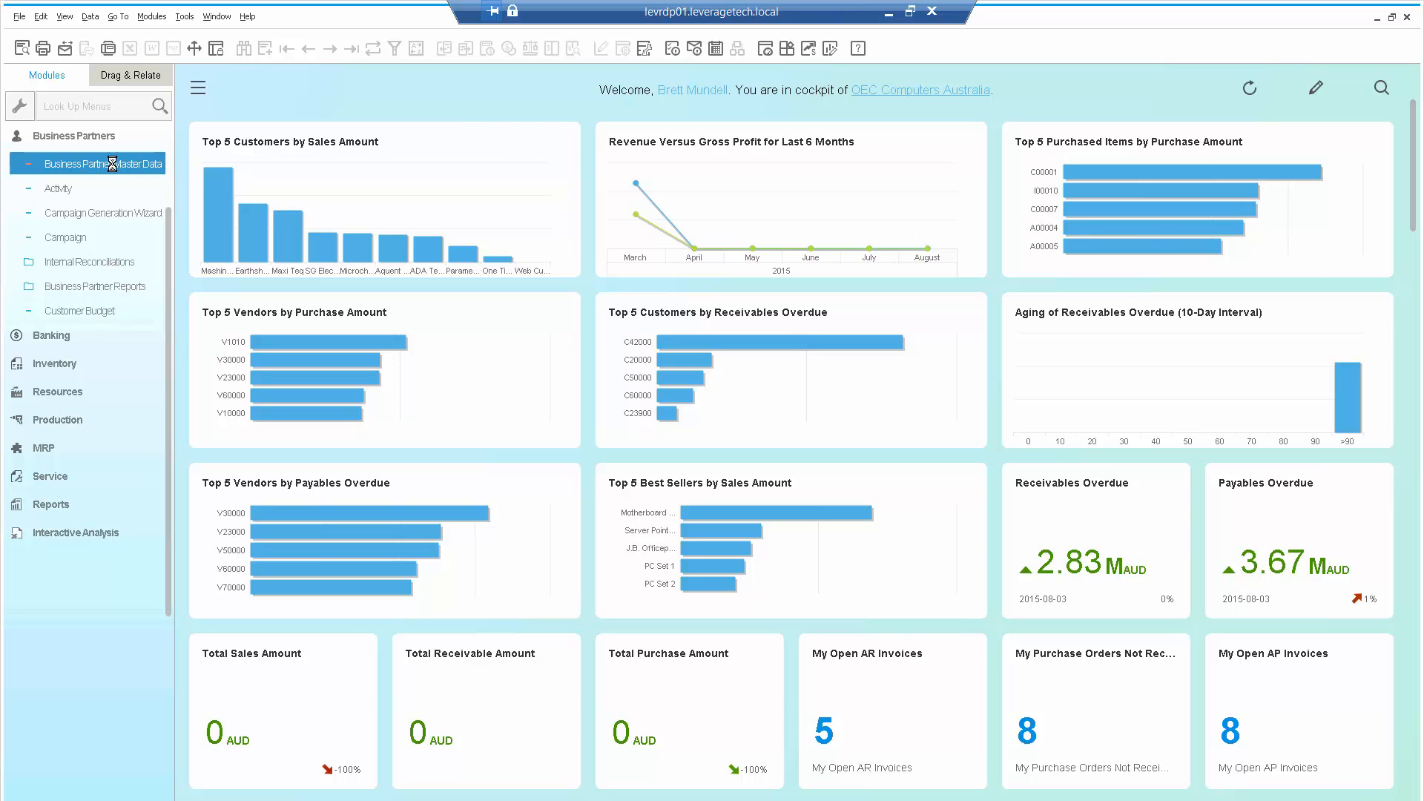
pyautogui.click(106, 164)
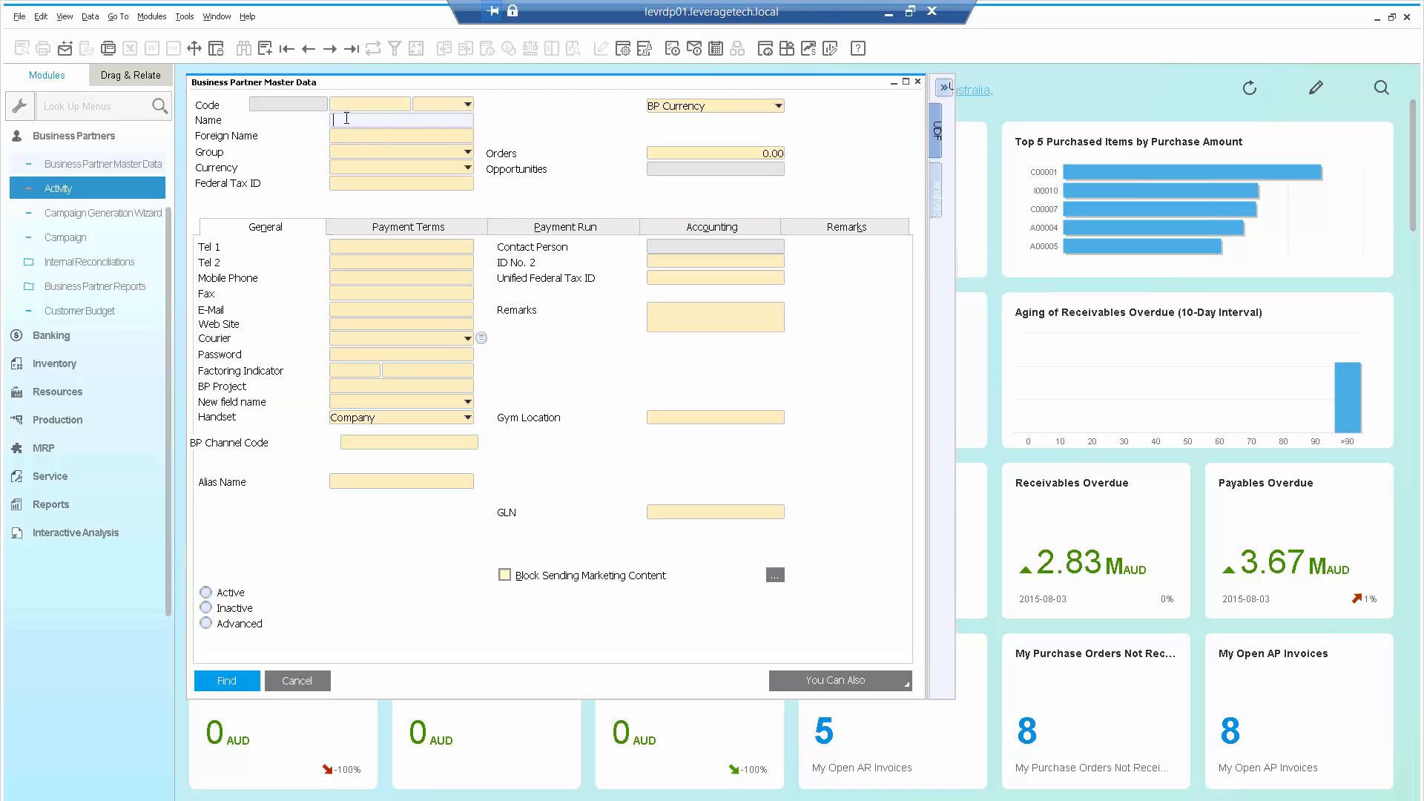
pyautogui.write('earthshaker Corporation')
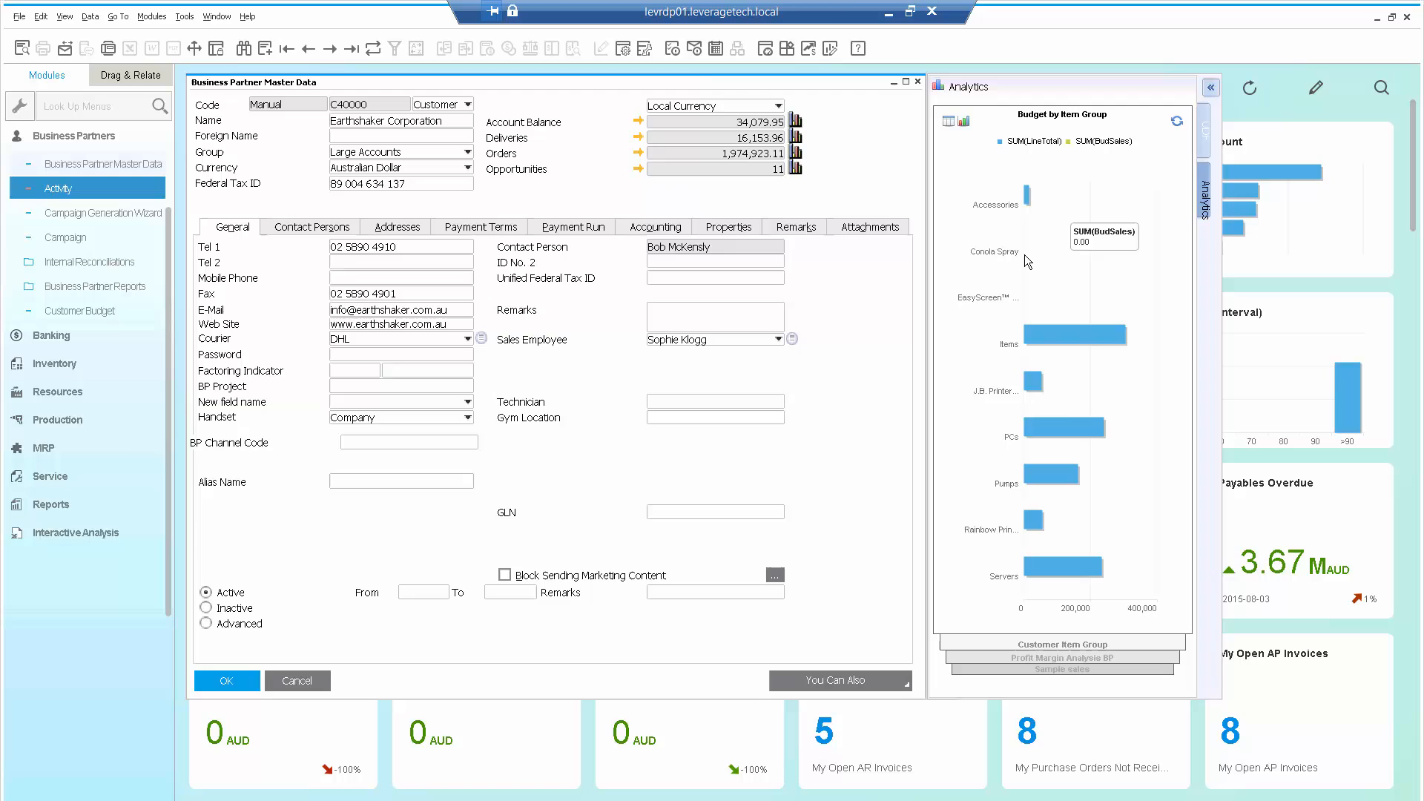
pyautogui.moveTo(825, 365)
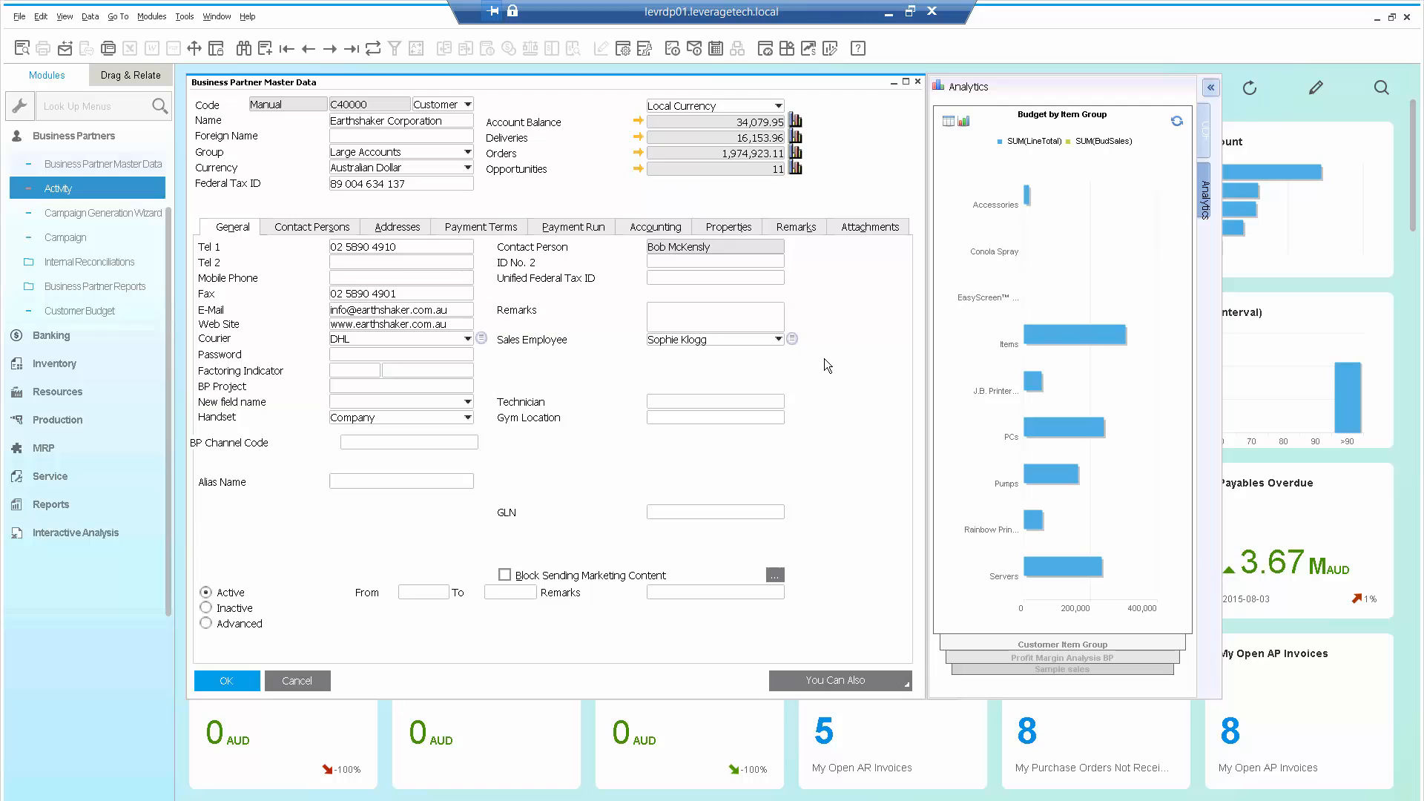
pyautogui.moveTo(975, 139)
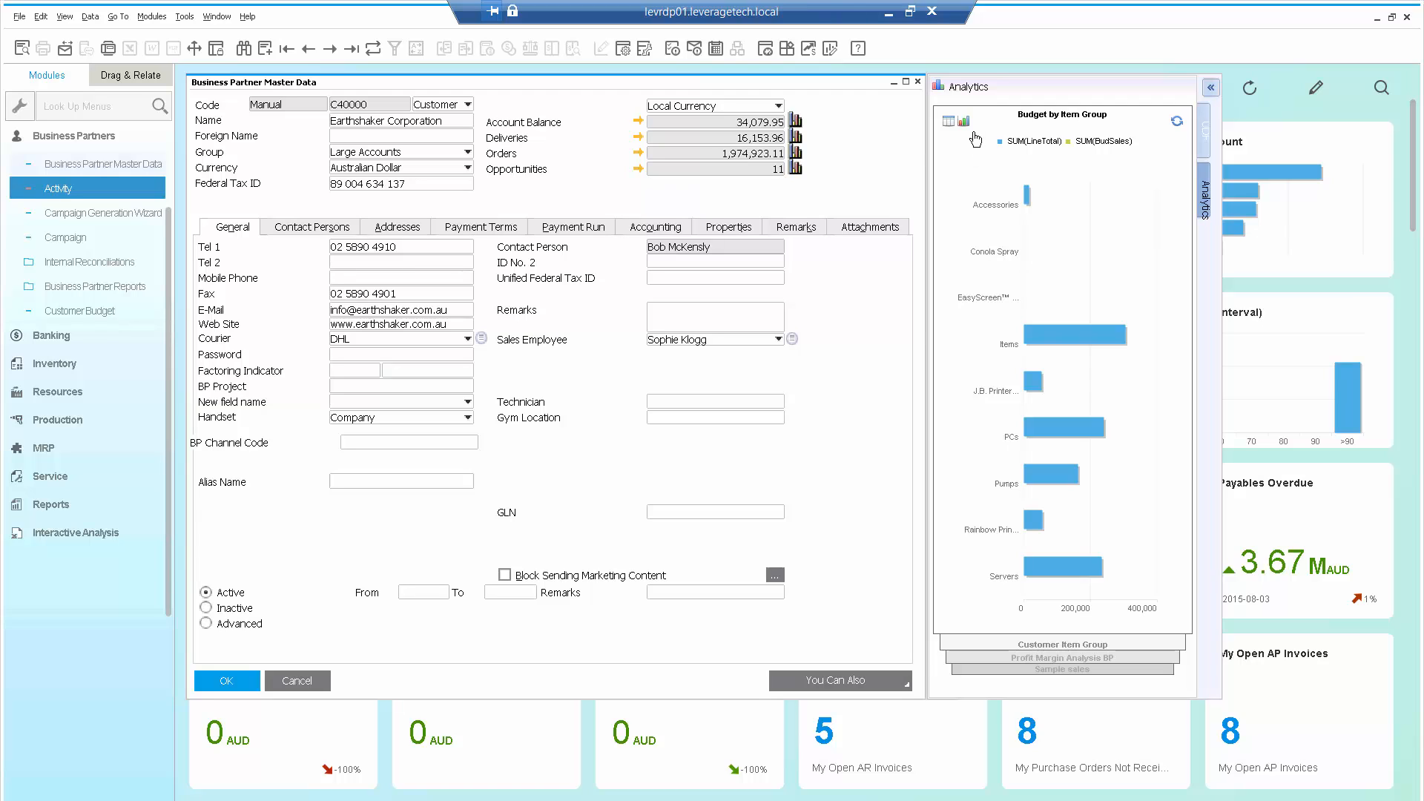
pyautogui.moveTo(963, 191)
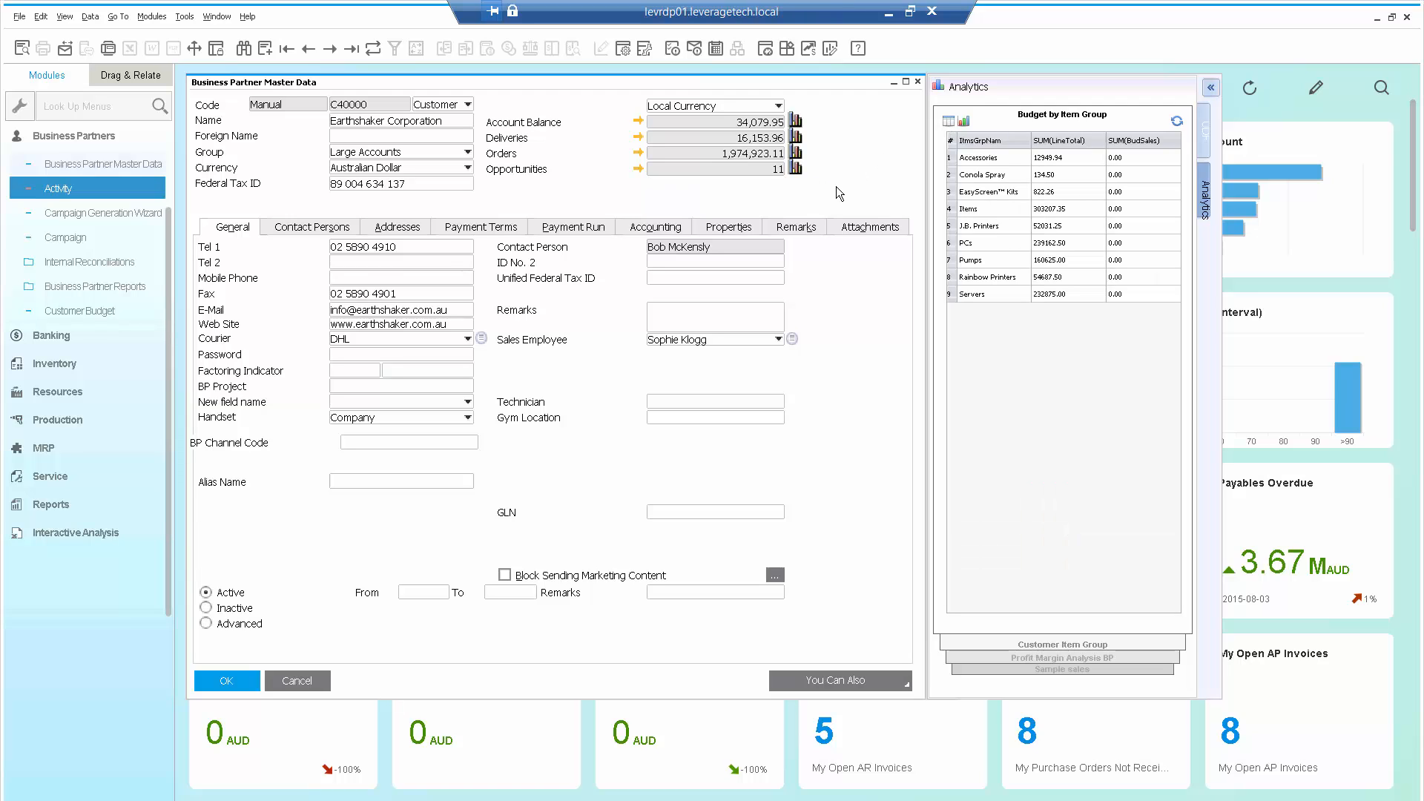
pyautogui.moveTo(721, 327)
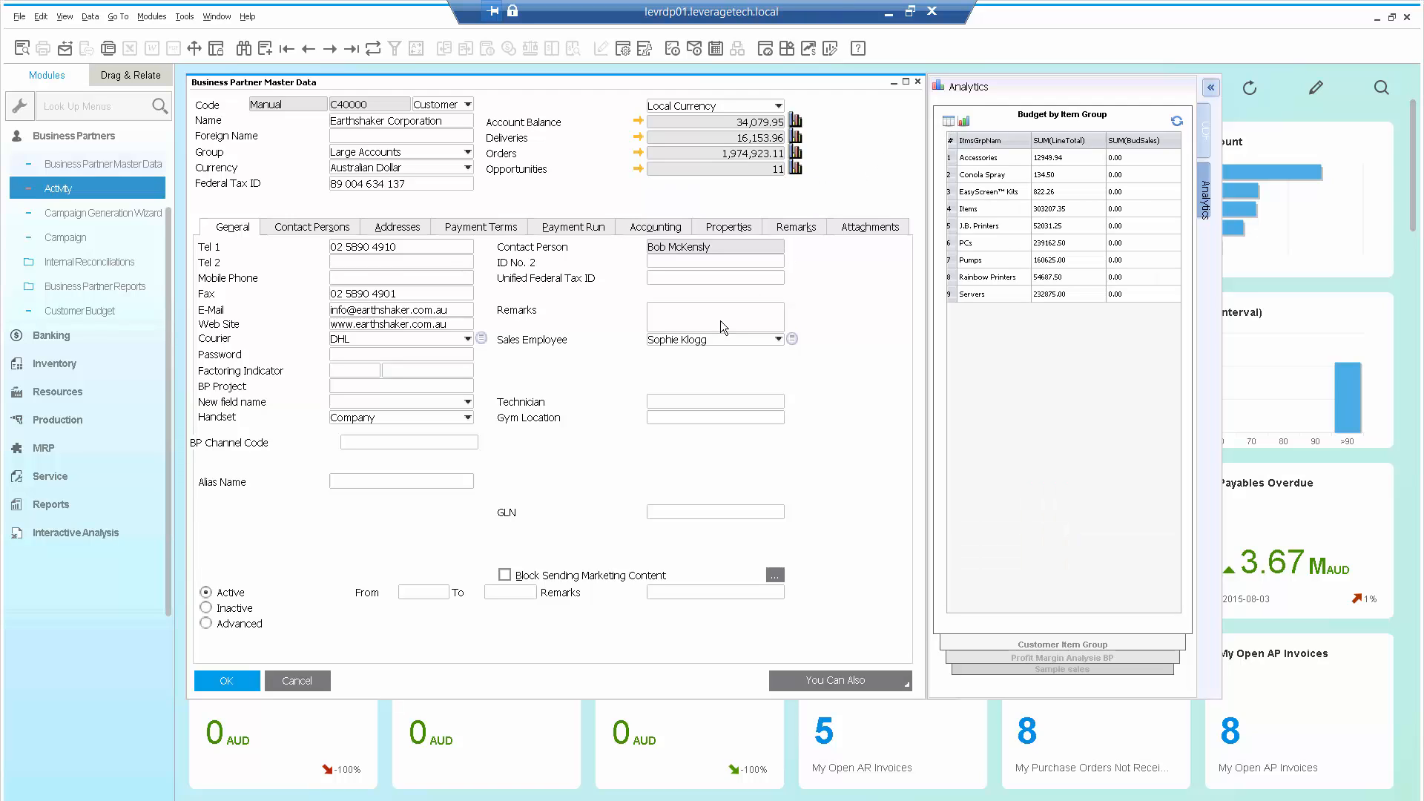
# - Close the partner form unsaved, open the Pervasive Analytics Designer, and scroll its dashboard list
pyautogui.click(715, 511)
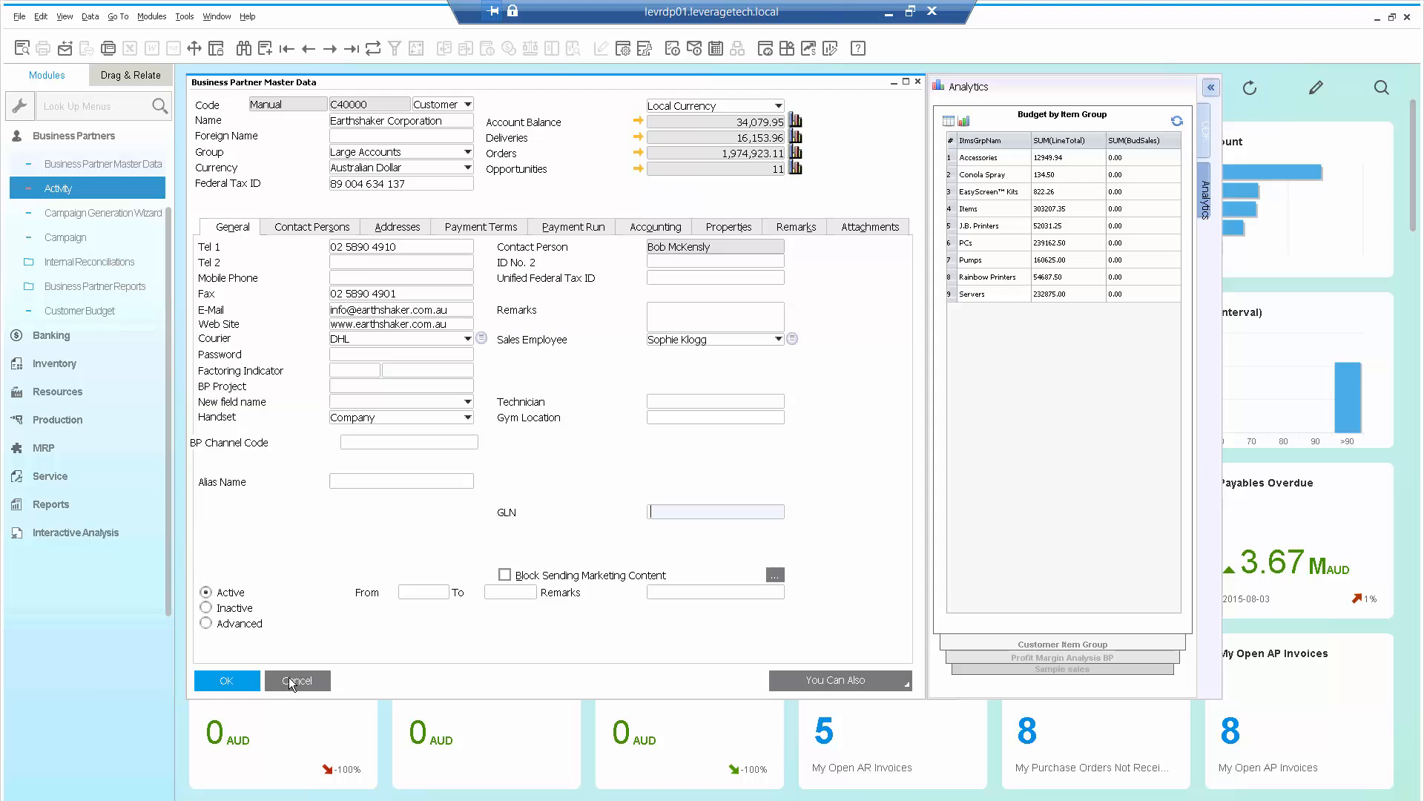
pyautogui.click(297, 680)
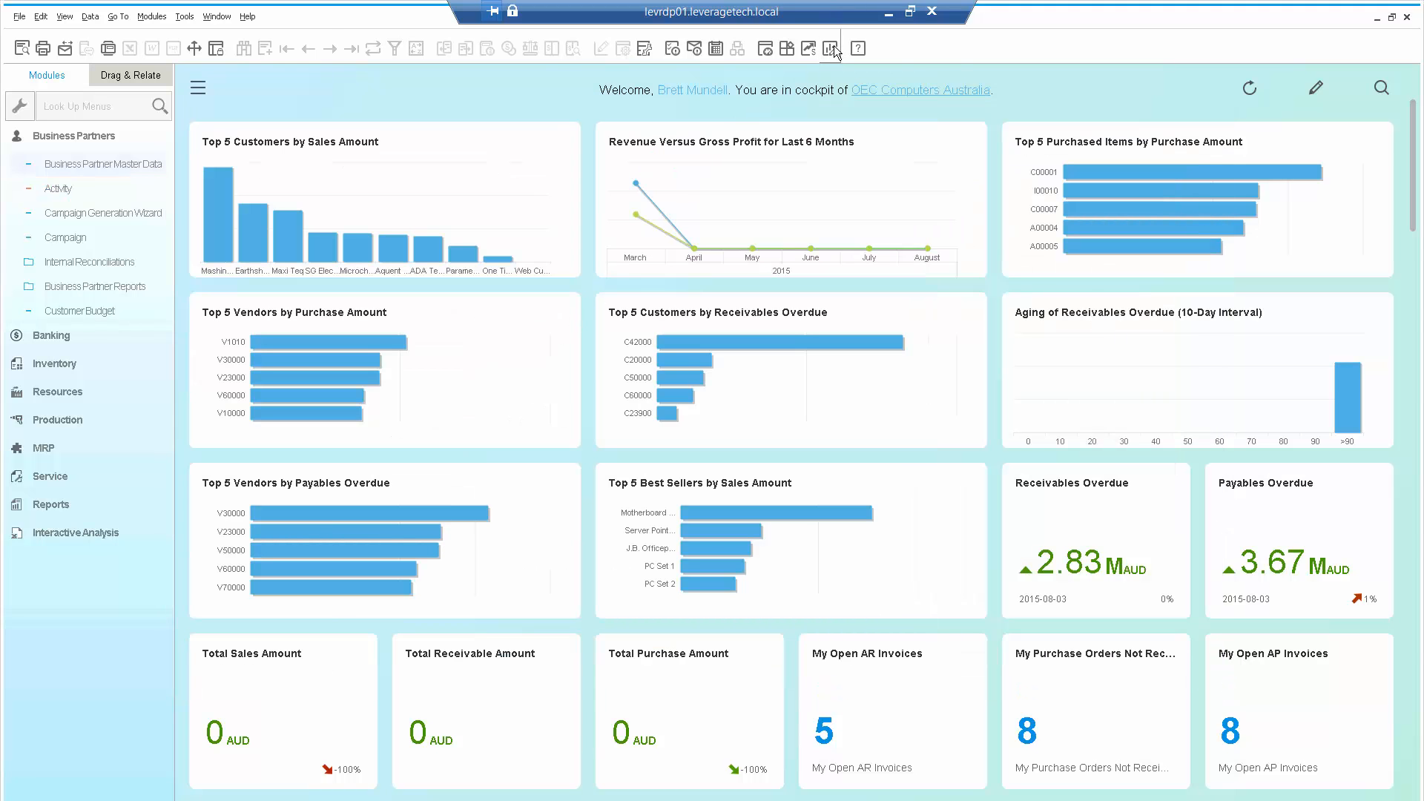
pyautogui.click(829, 48)
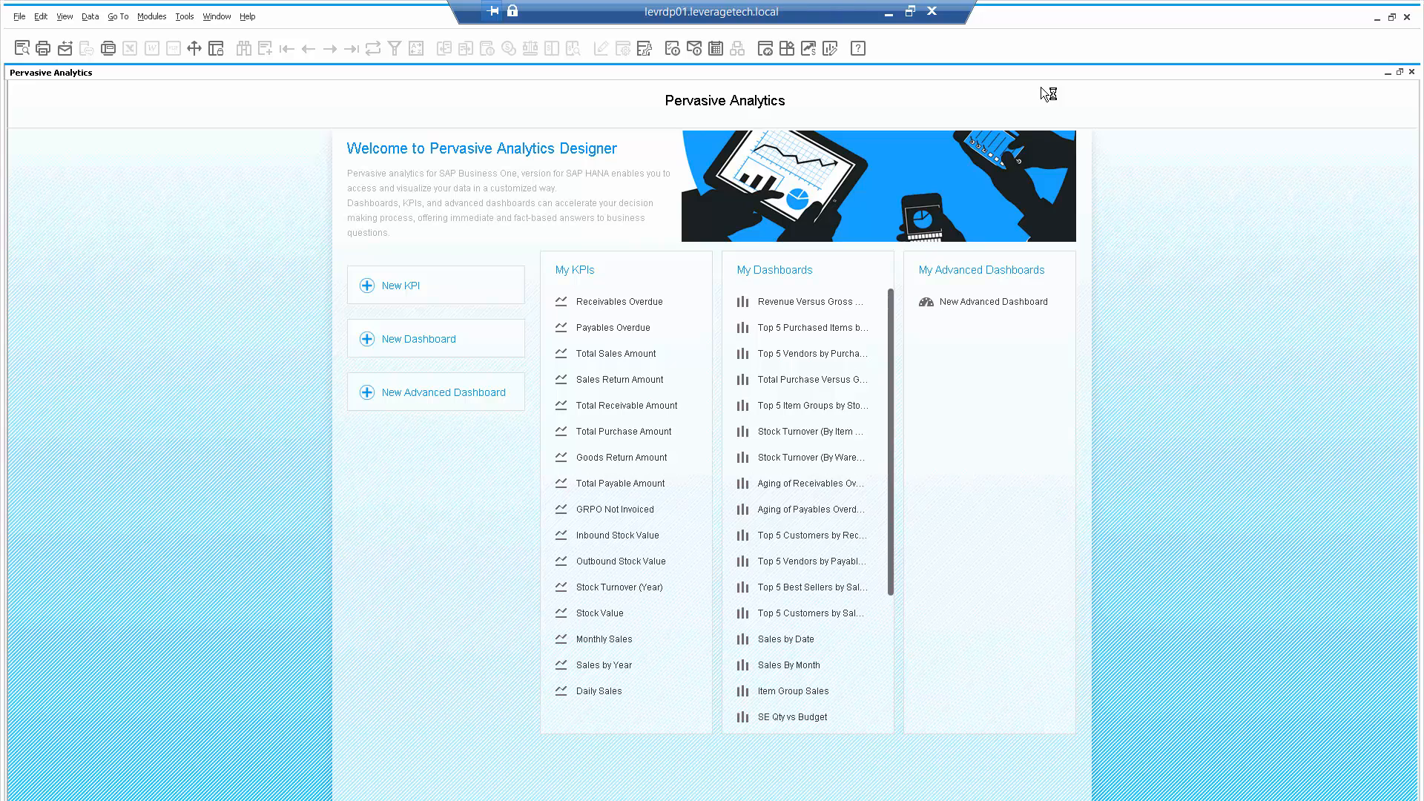
pyautogui.moveTo(890, 414)
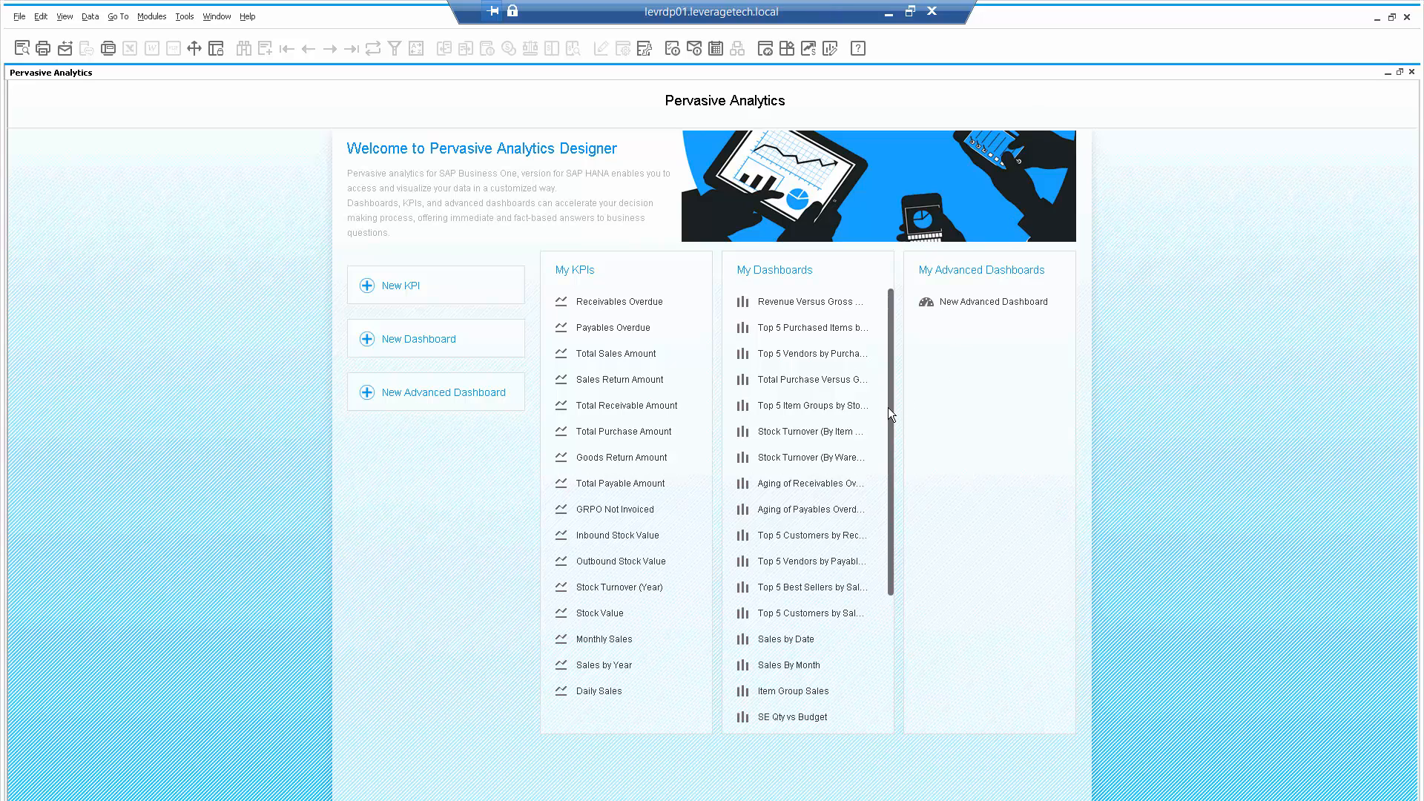
pyautogui.scroll(-3)
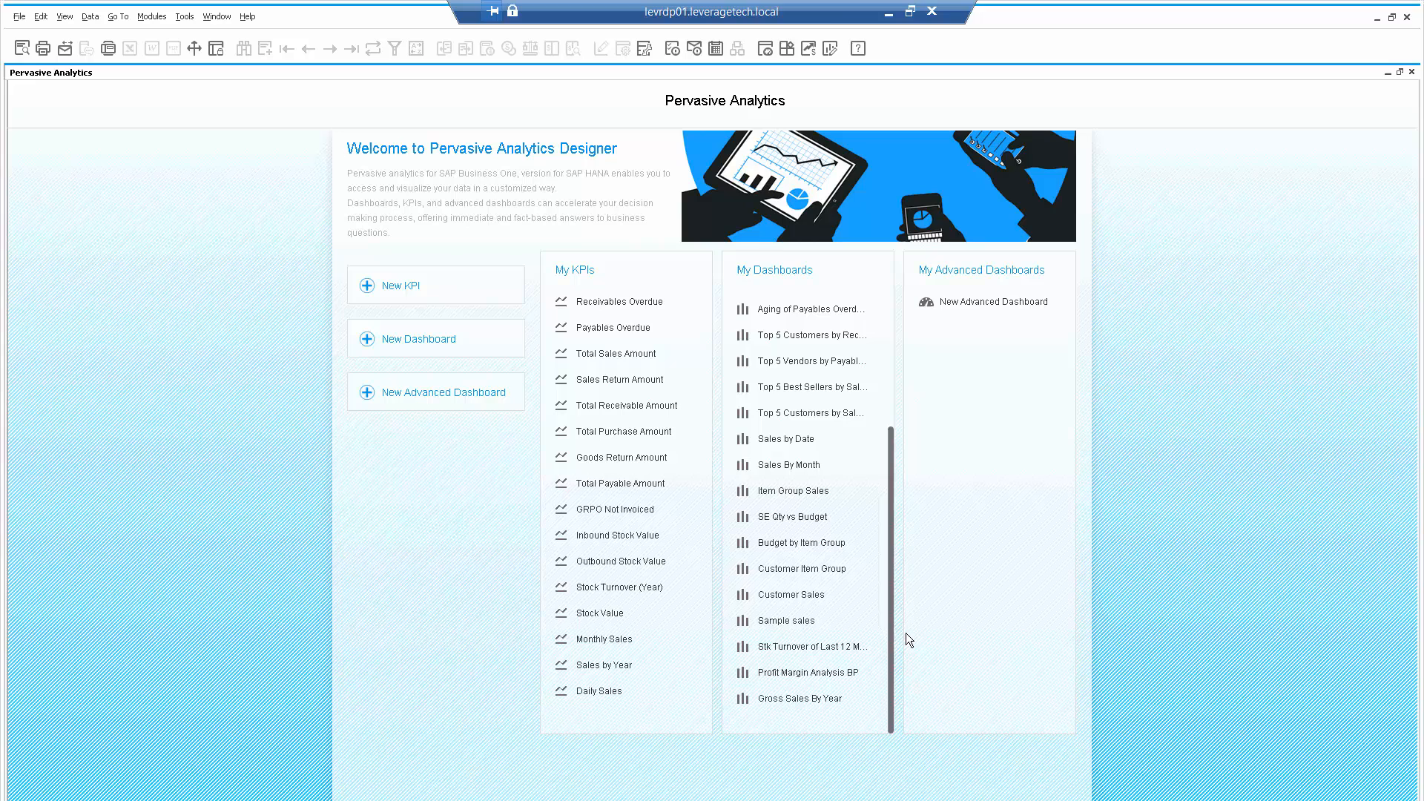
pyautogui.moveTo(804, 569)
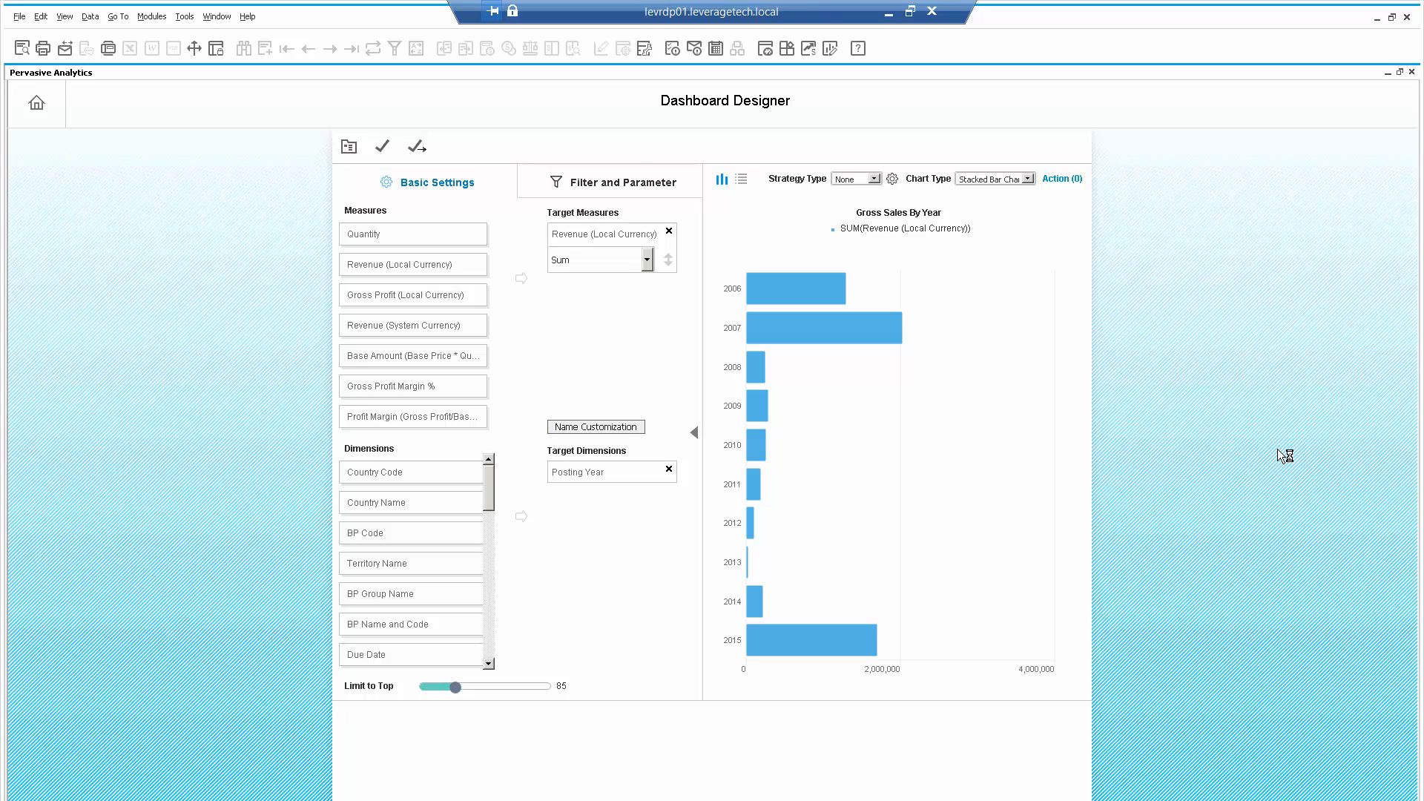
pyautogui.moveTo(811, 256)
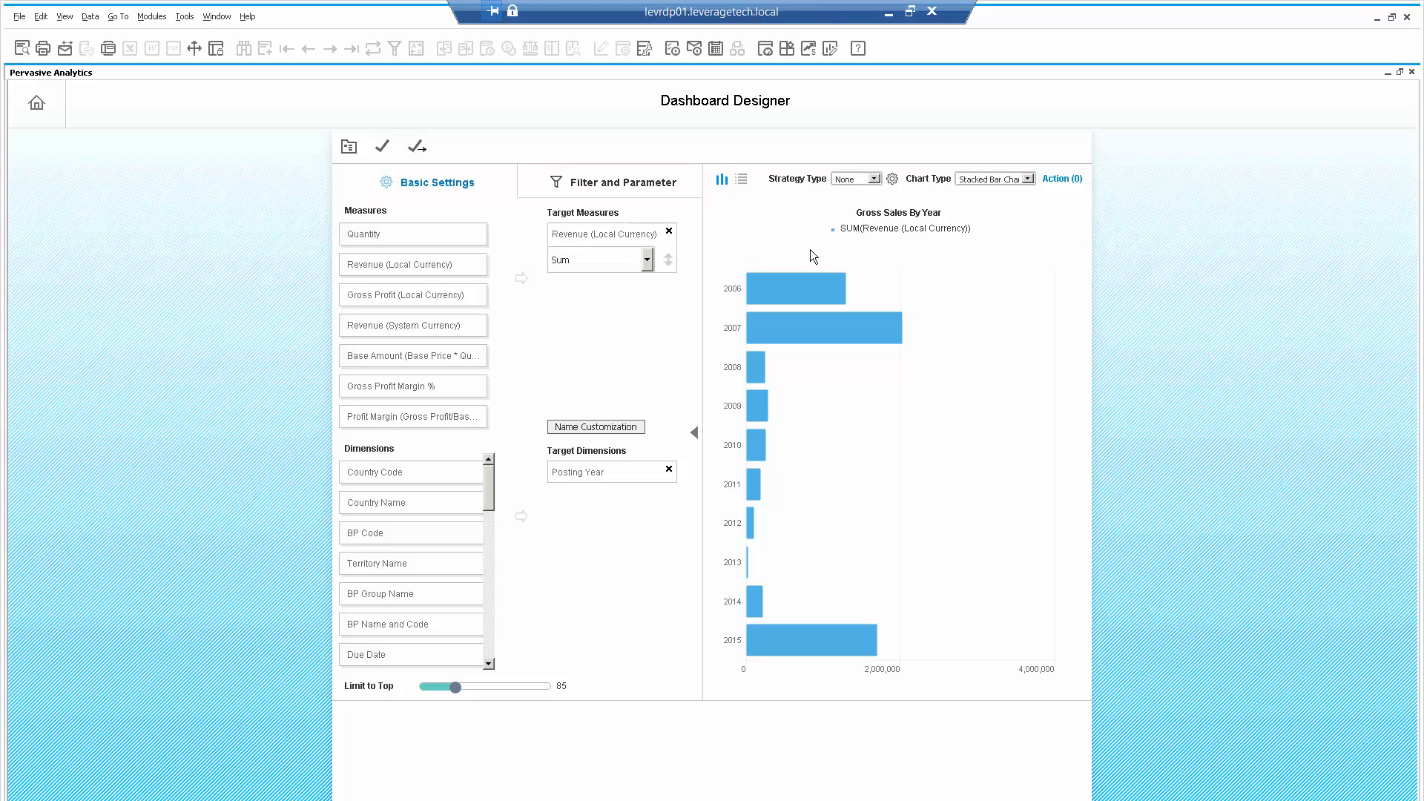
pyautogui.moveTo(777, 640)
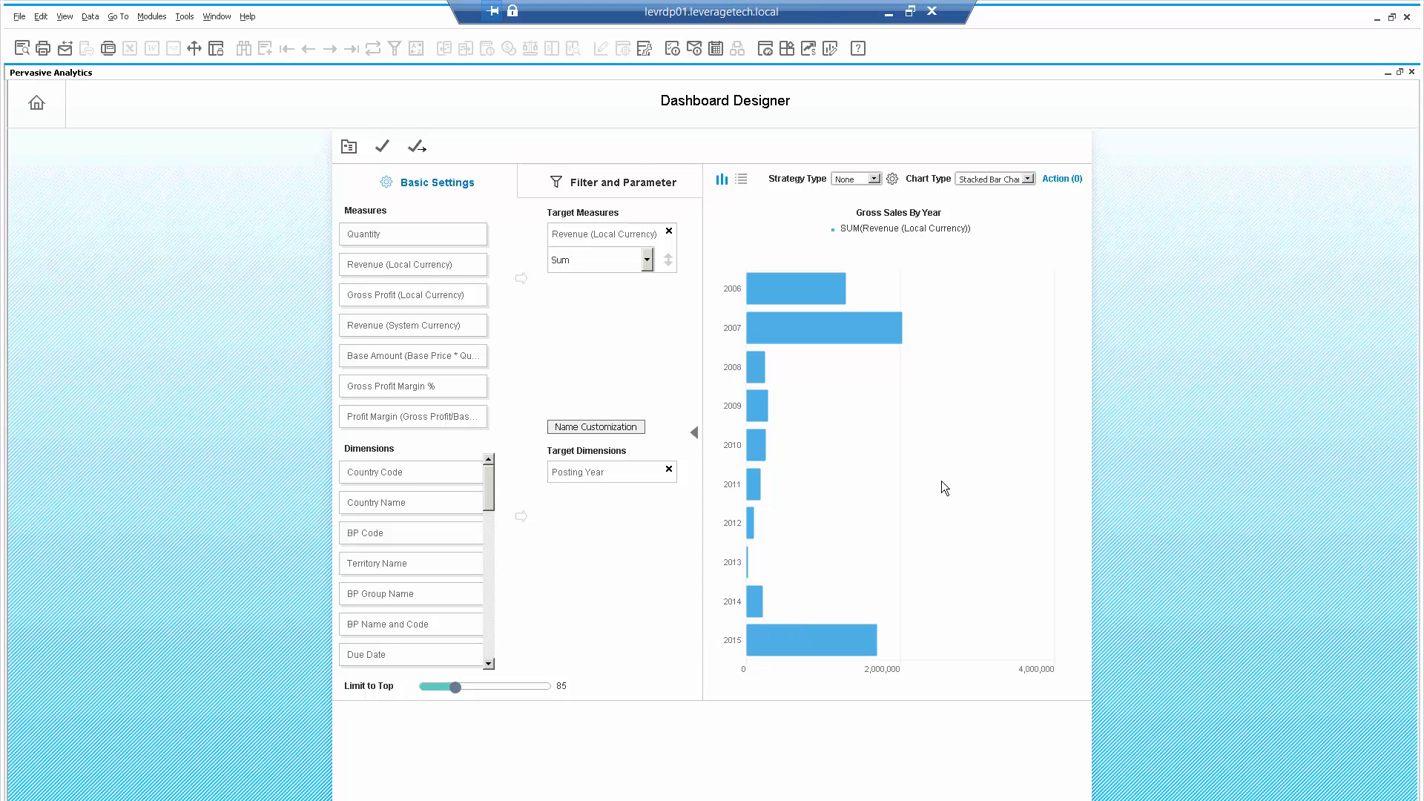
pyautogui.moveTo(1067, 259)
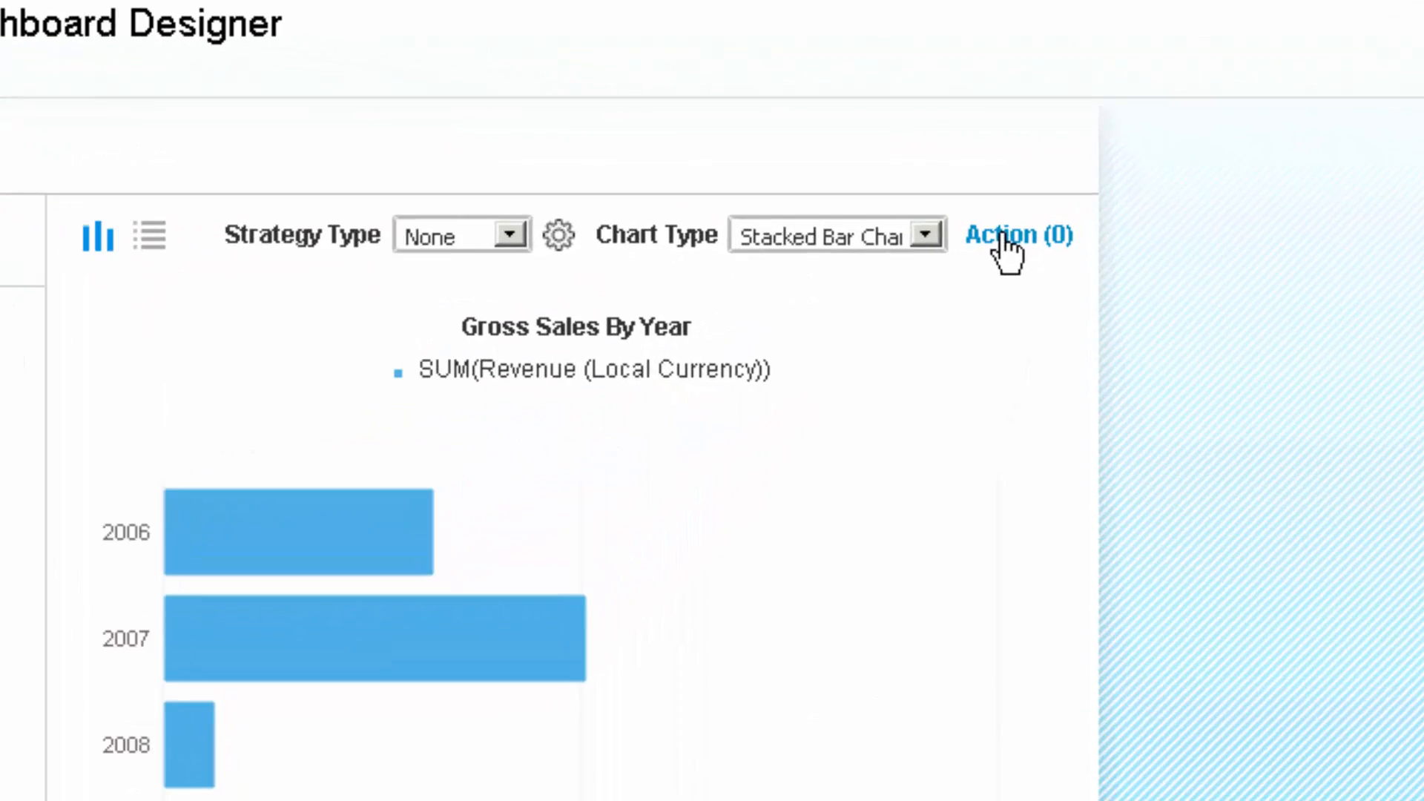
# - Show the action settings panel for the Gross Sales By Year dashboard
pyautogui.click(1014, 235)
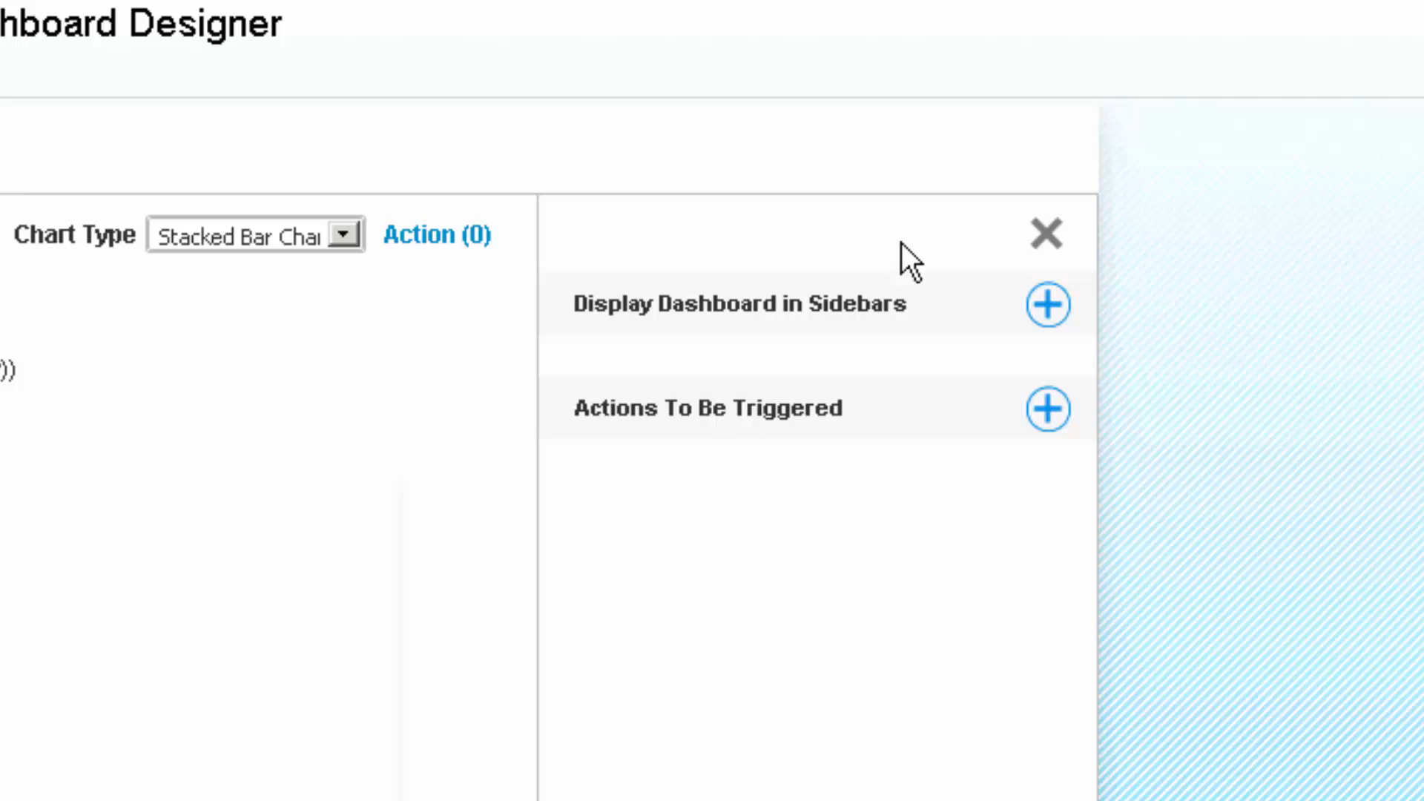
pyautogui.moveTo(753, 763)
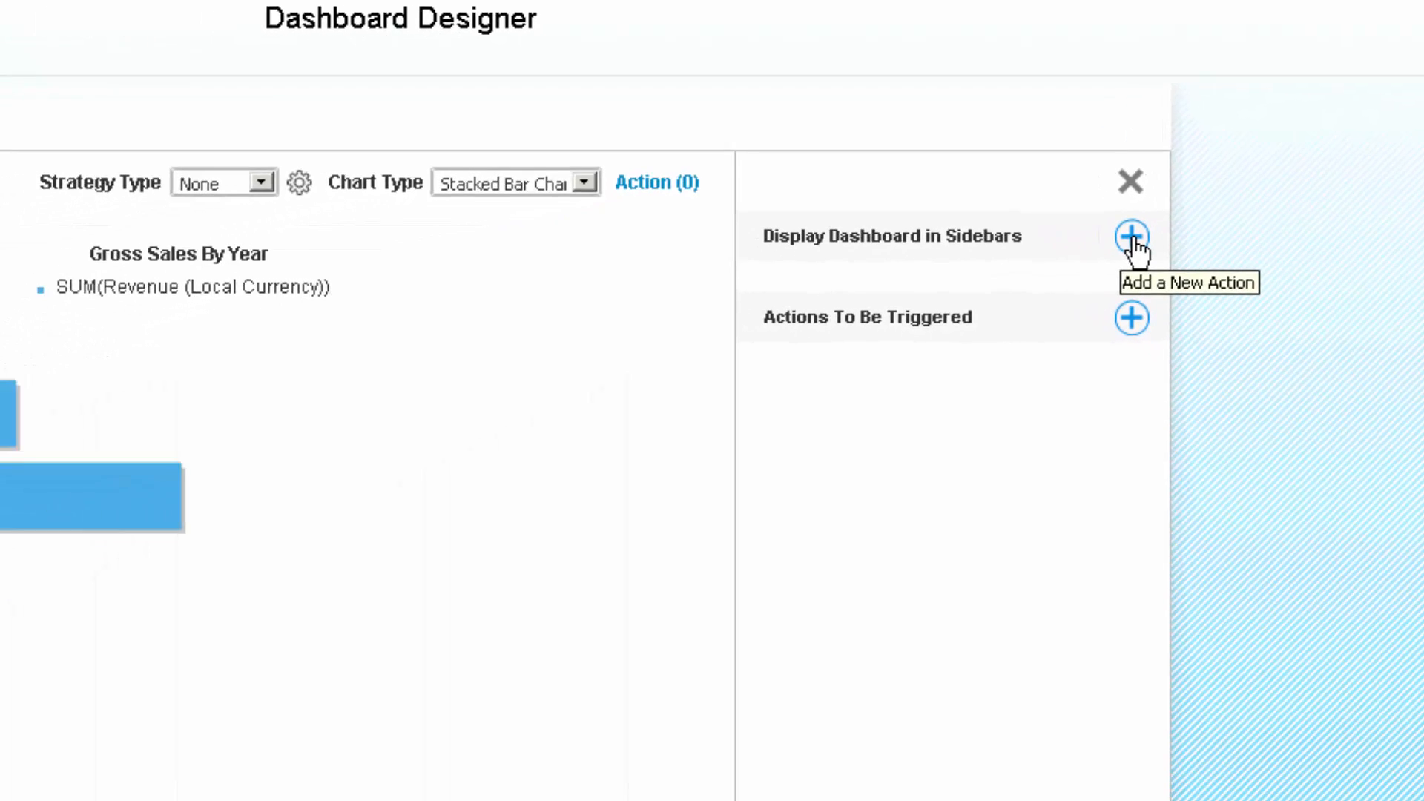
# - Add a sidebar action linking the dashboard to Business Partner Master Data, then save
pyautogui.click(1129, 236)
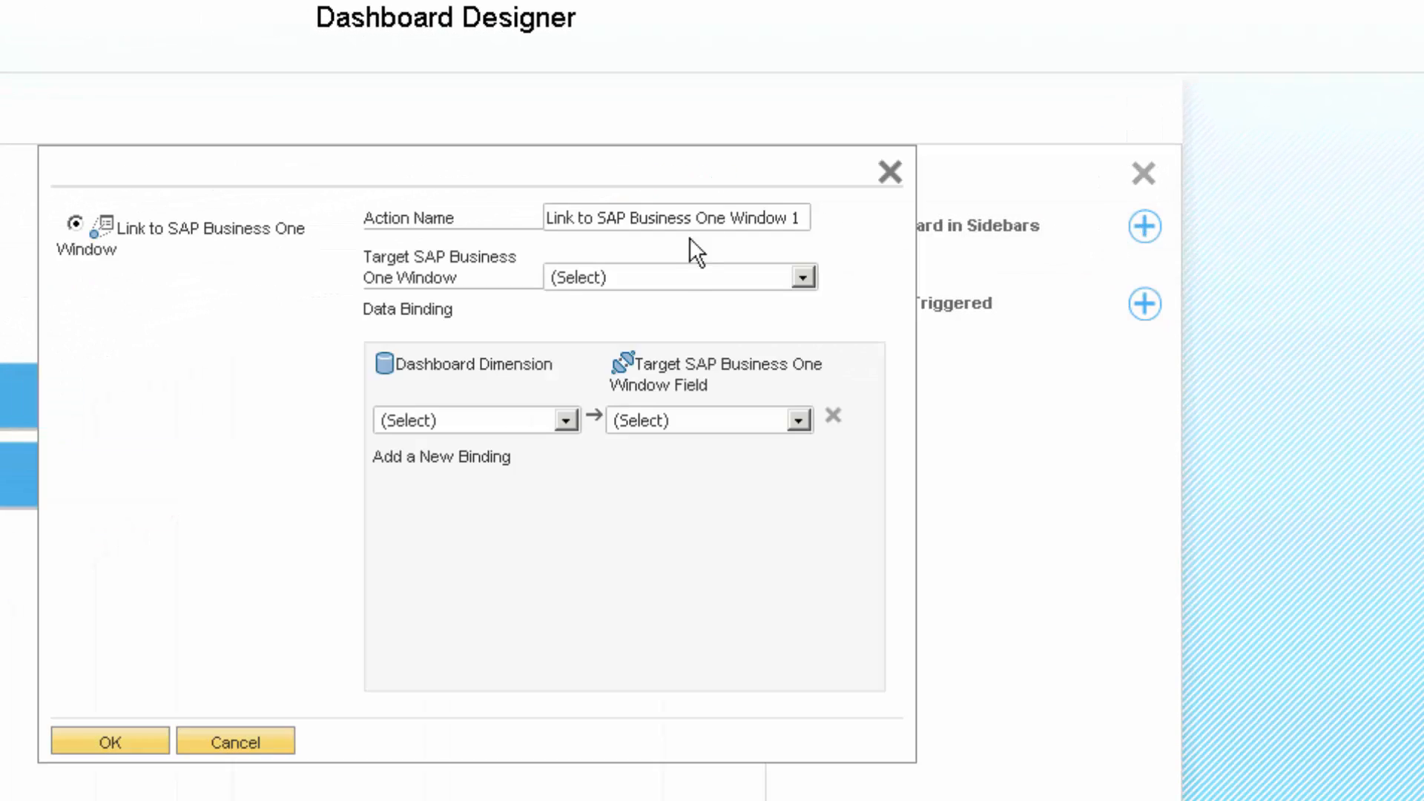
pyautogui.click(802, 277)
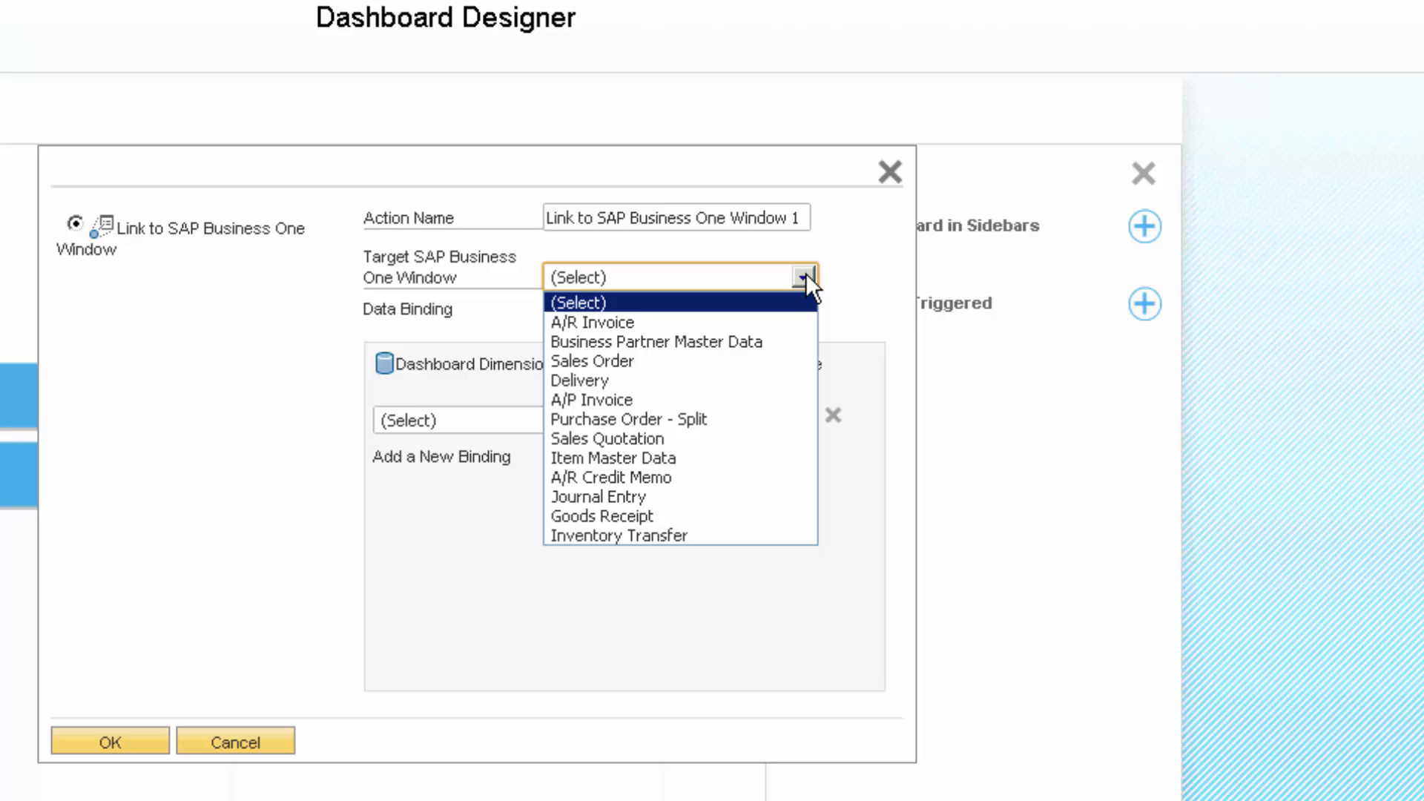
pyautogui.moveTo(797, 272)
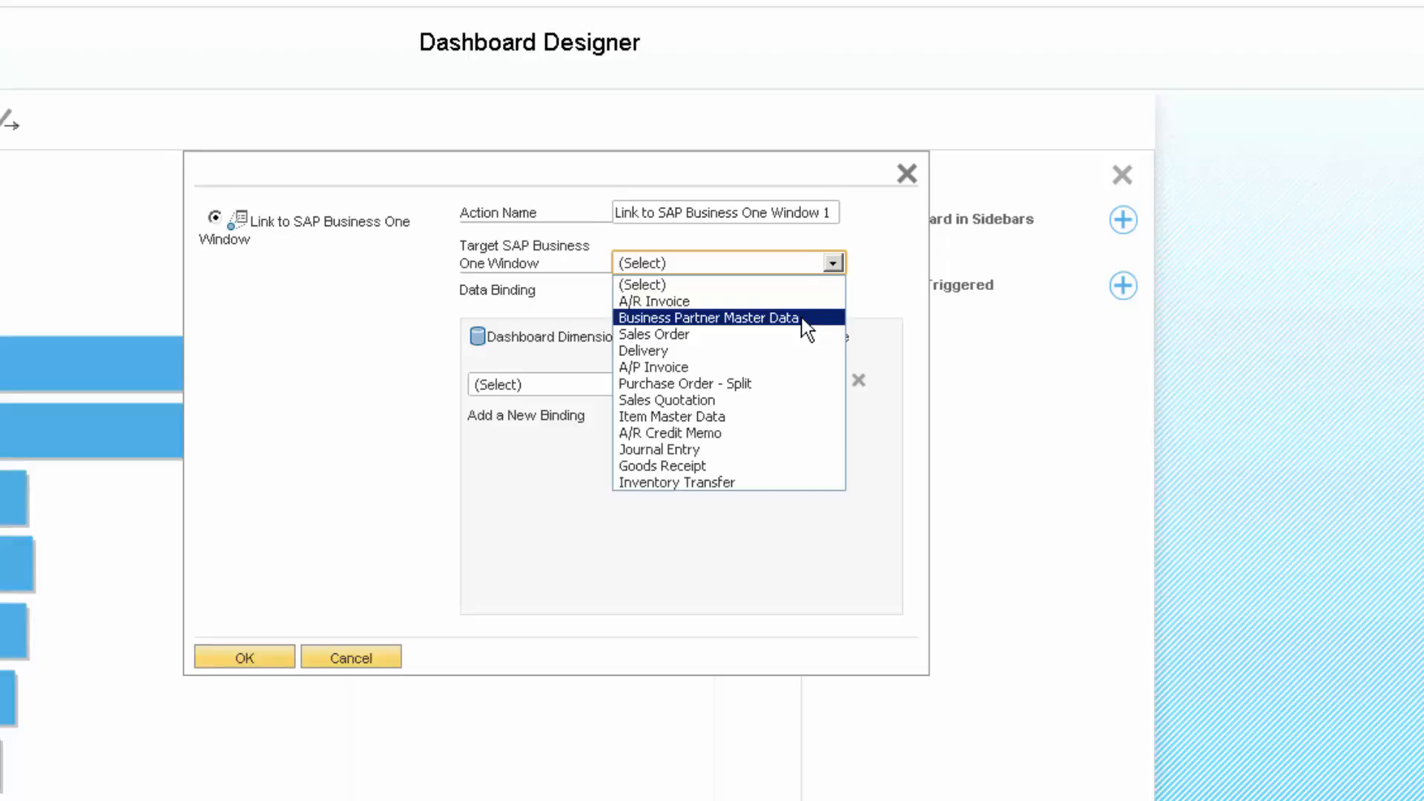
pyautogui.click(711, 317)
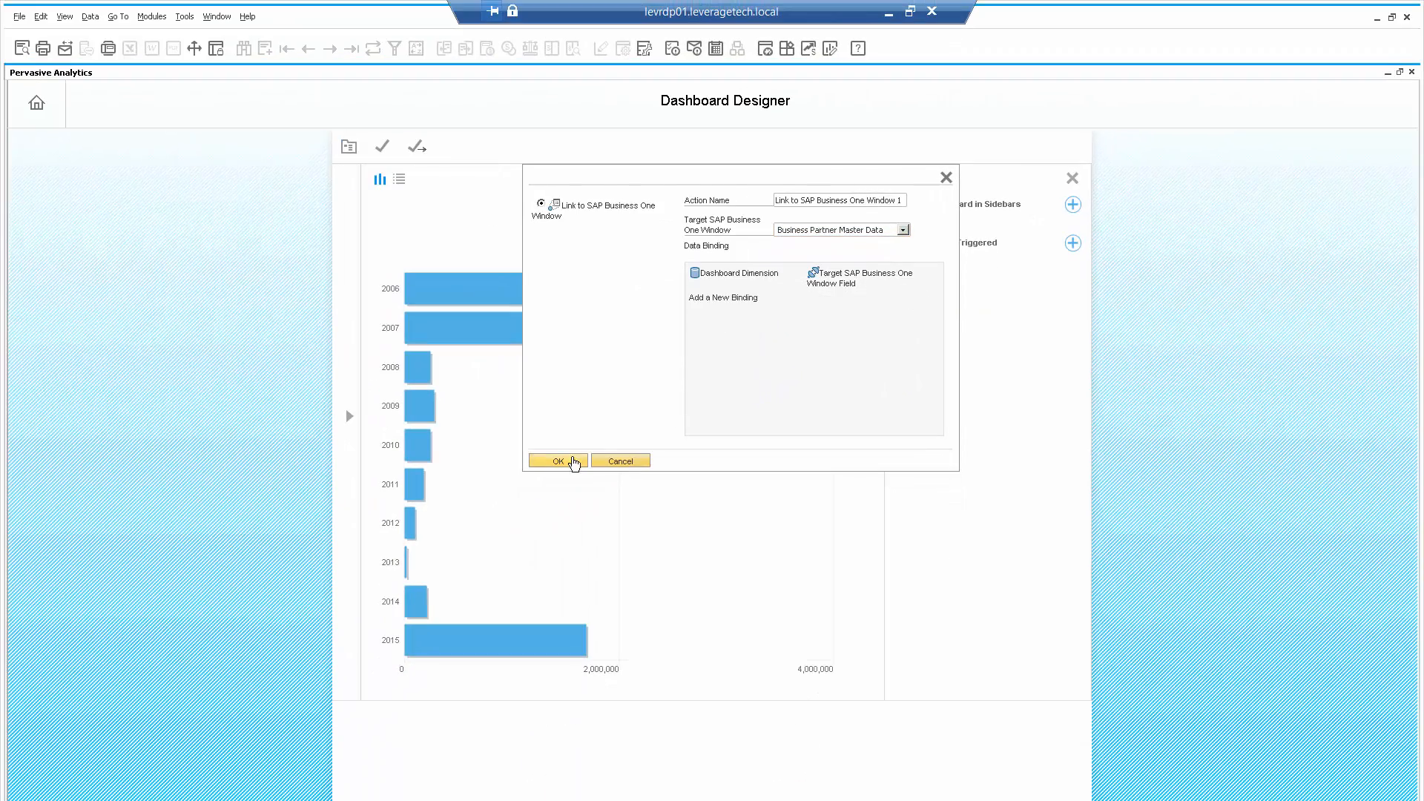
pyautogui.click(558, 461)
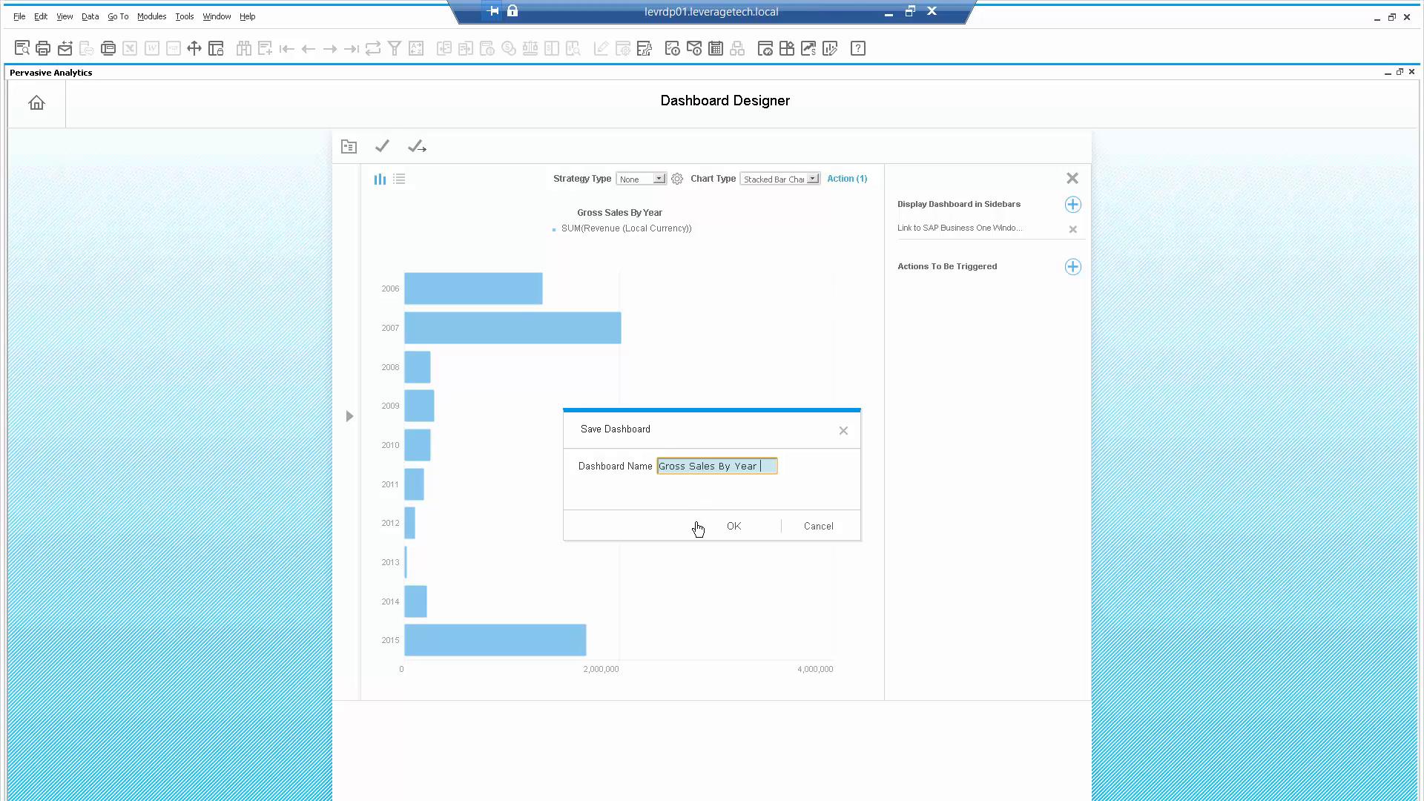
# - Append ' BP' to save the dashboard as Gross Sales By Year BP
pyautogui.write('BP')
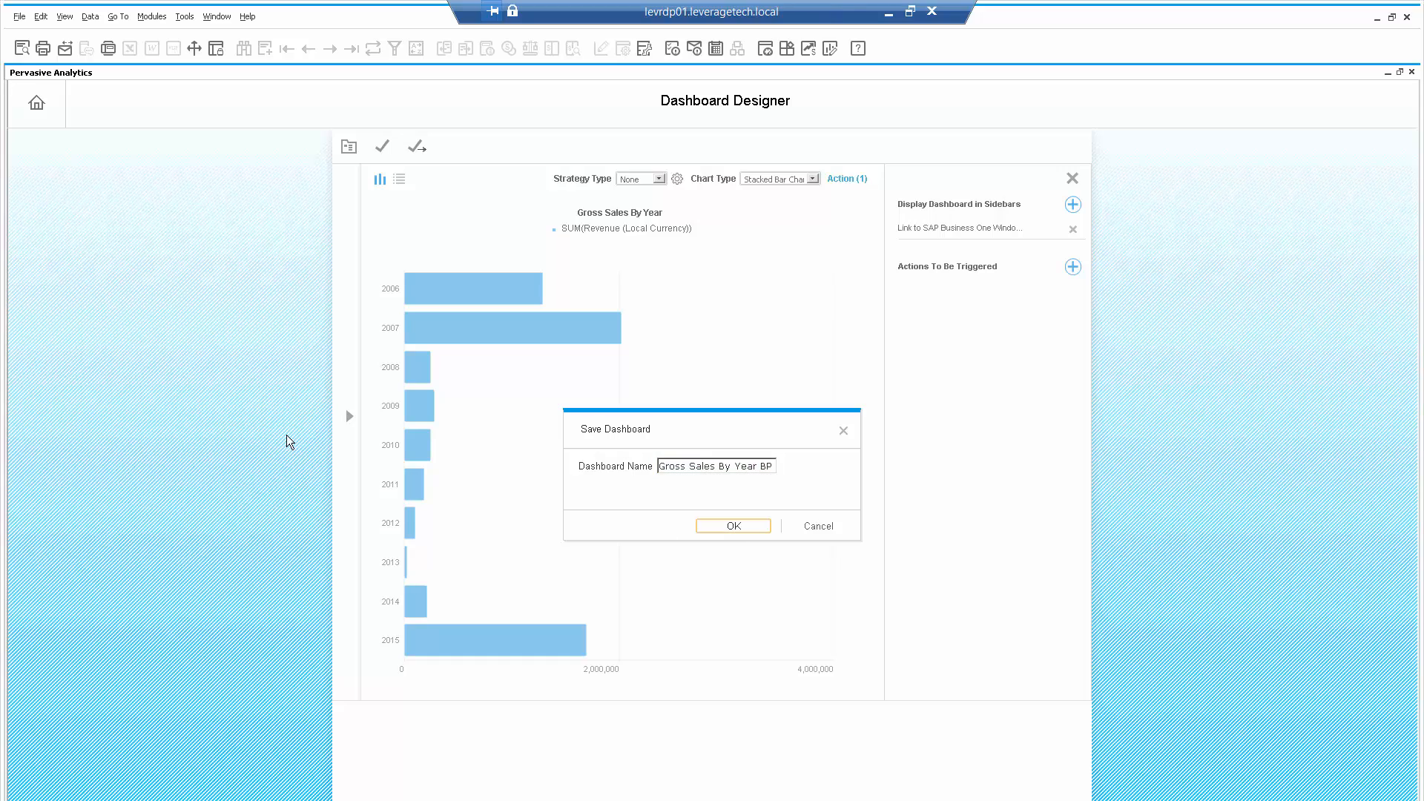
pyautogui.click(732, 526)
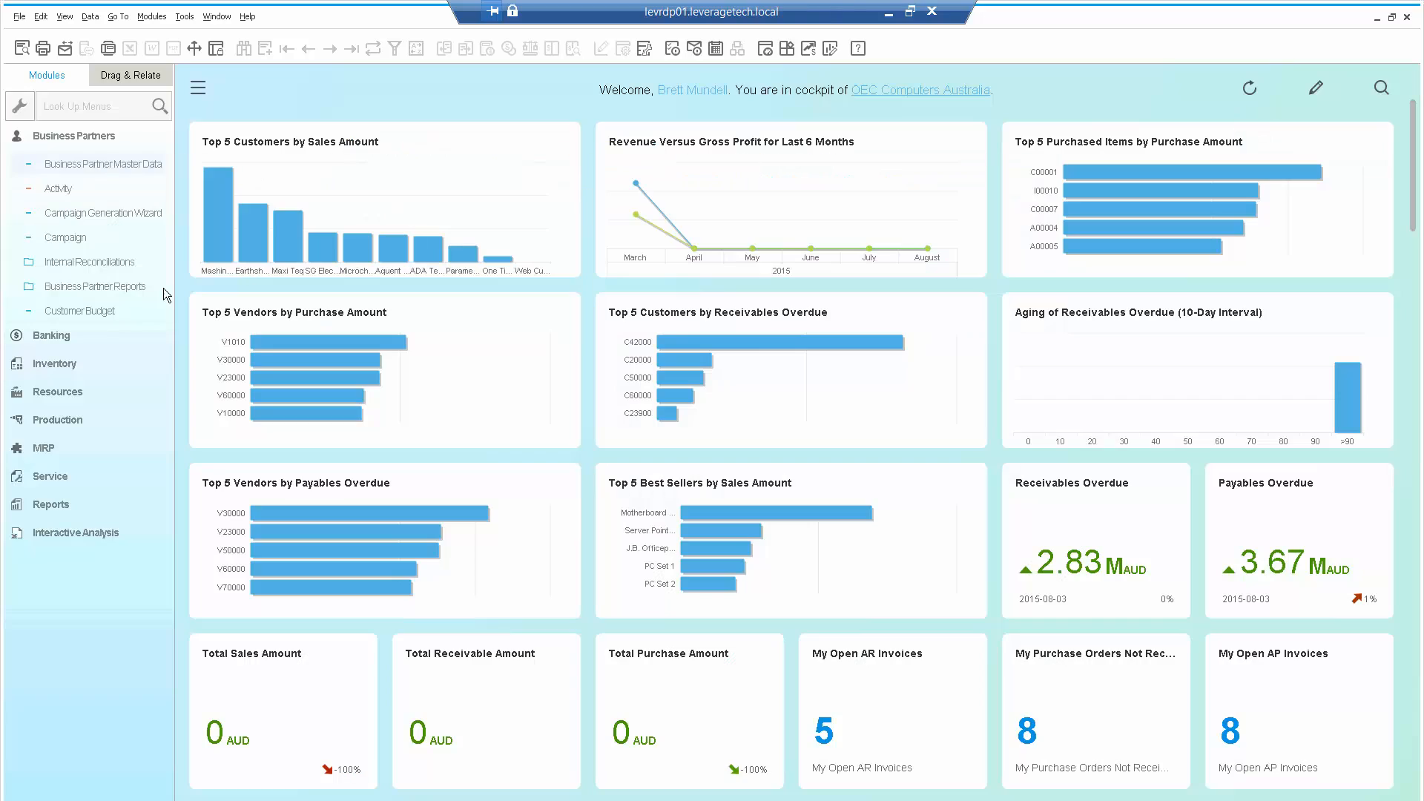
pyautogui.click(105, 163)
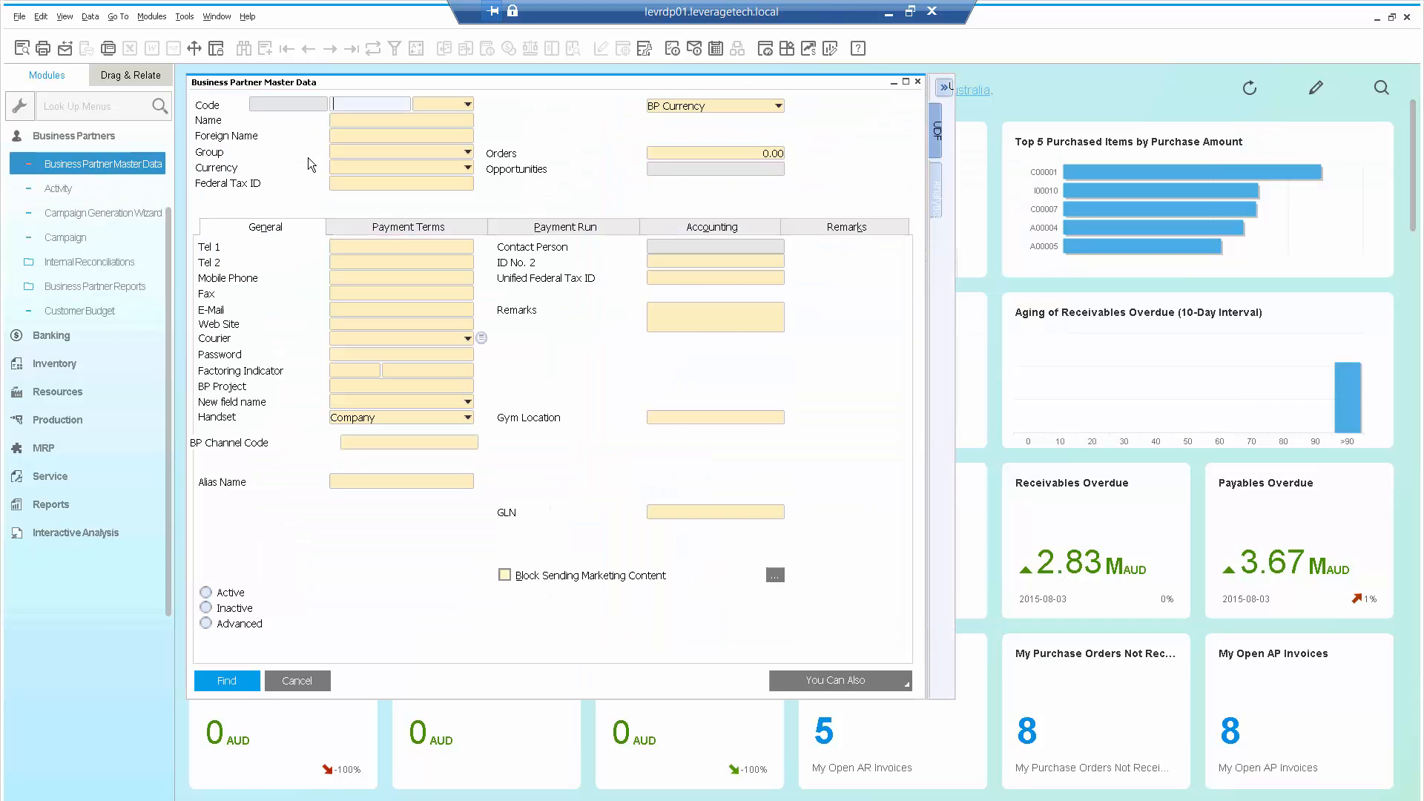
pyautogui.write('ear')
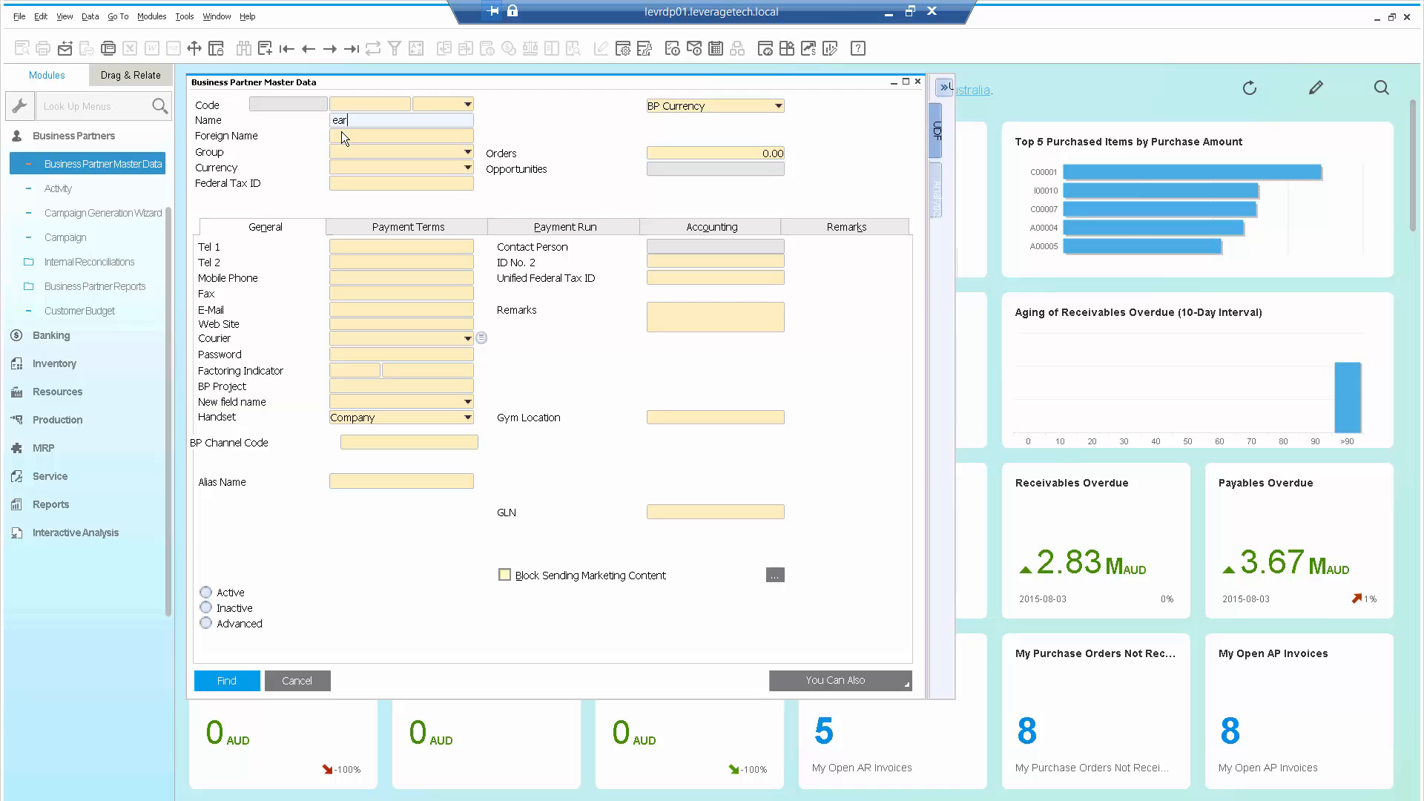
pyautogui.click(227, 680)
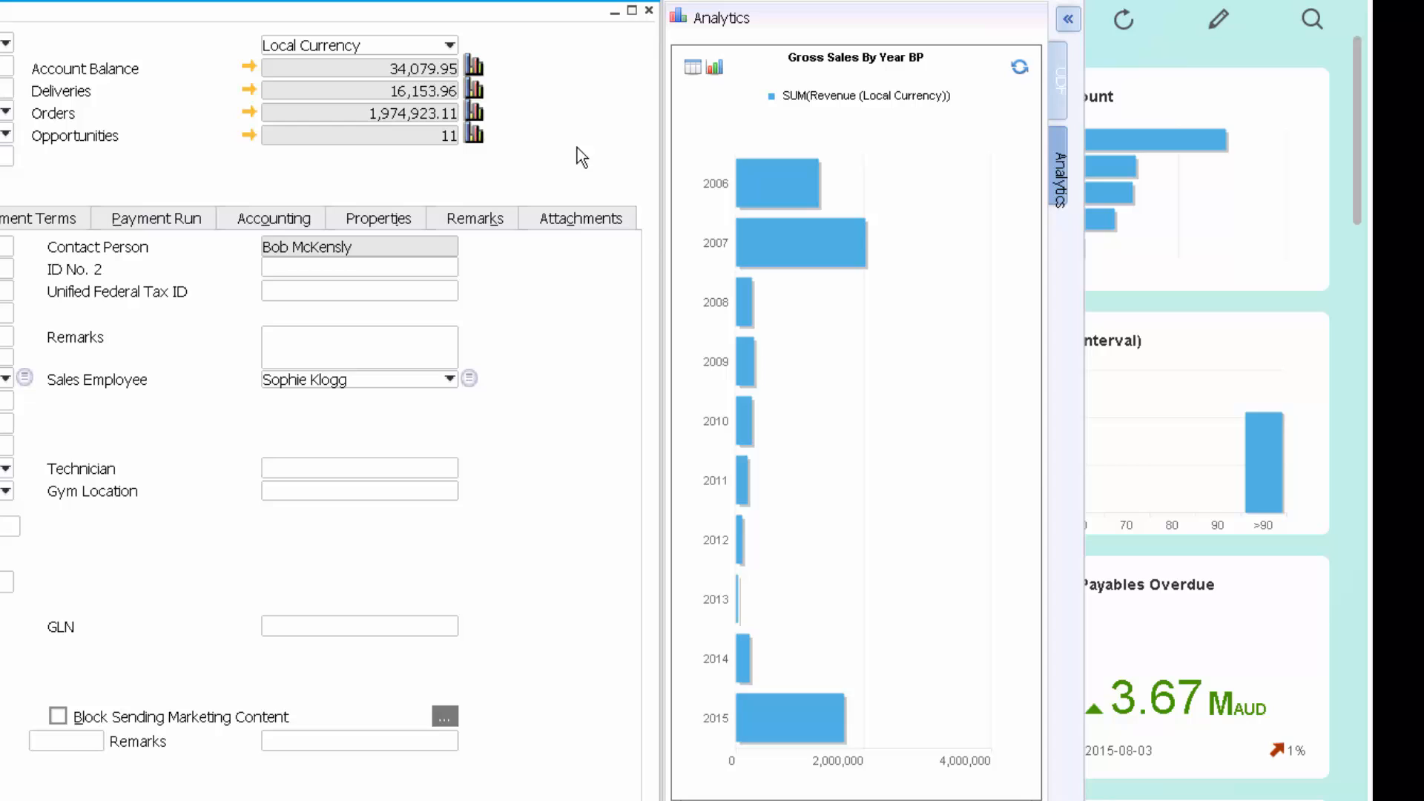
pyautogui.moveTo(698, 151)
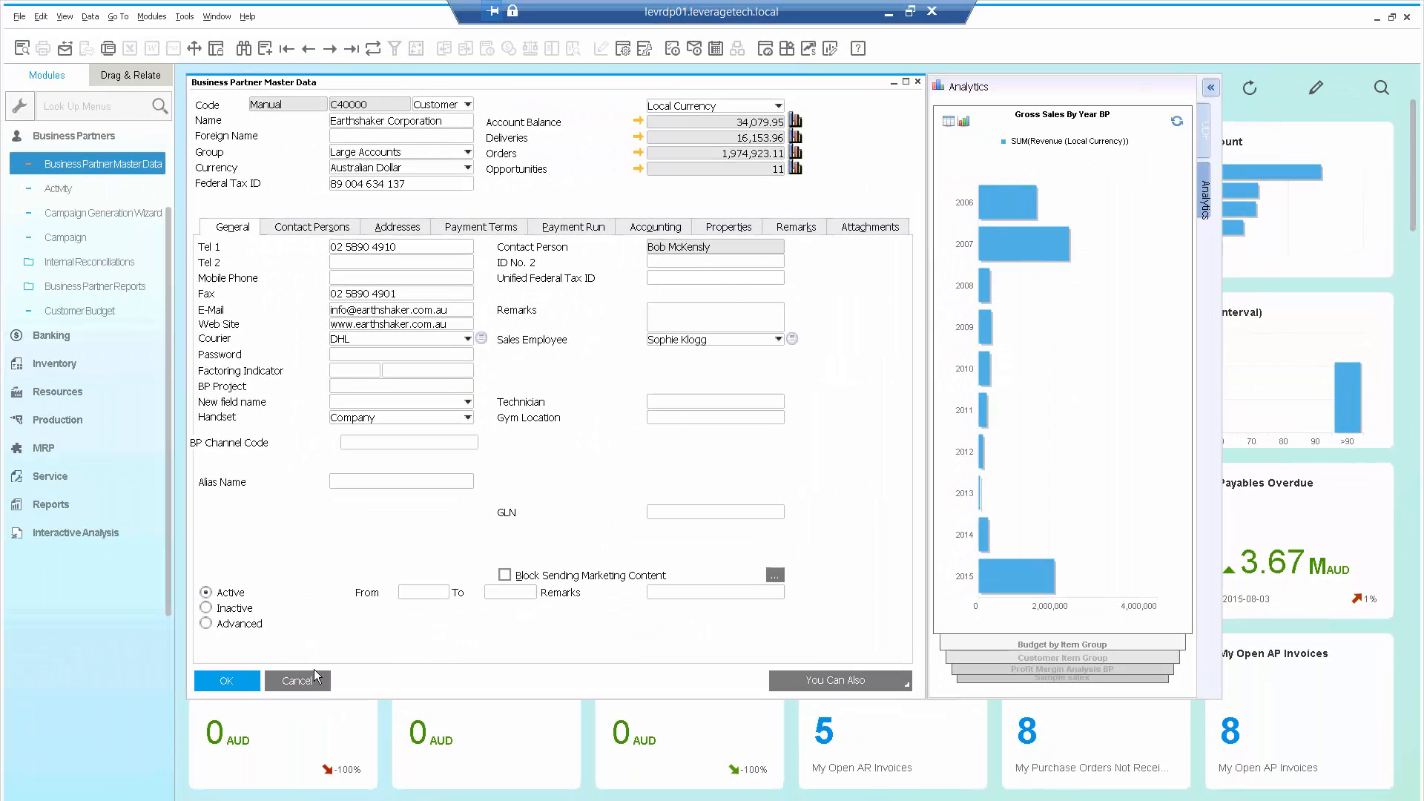
pyautogui.click(297, 680)
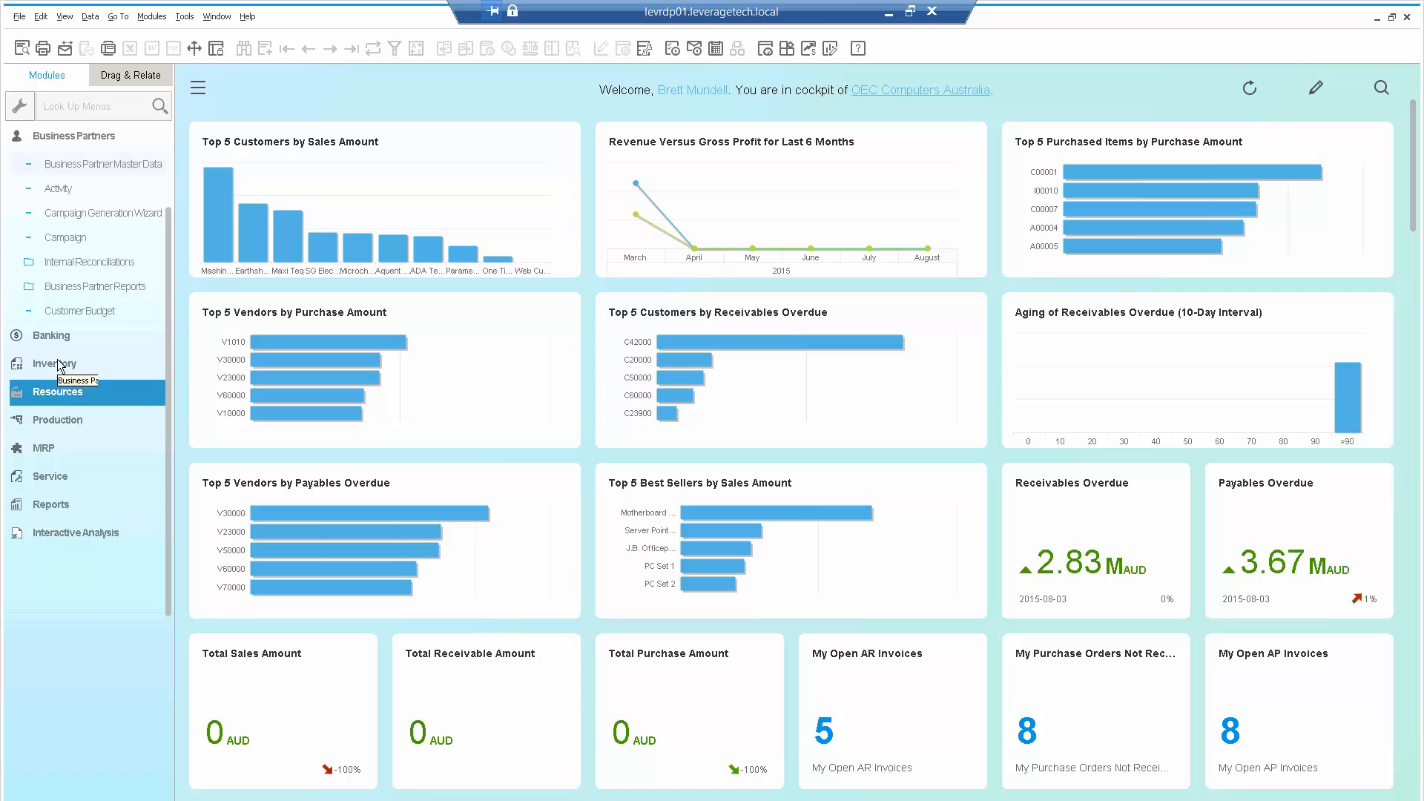
# - Find item A00001 in Item Master Data to view its stock turnover chart, then open a blank partner form
pyautogui.click(54, 363)
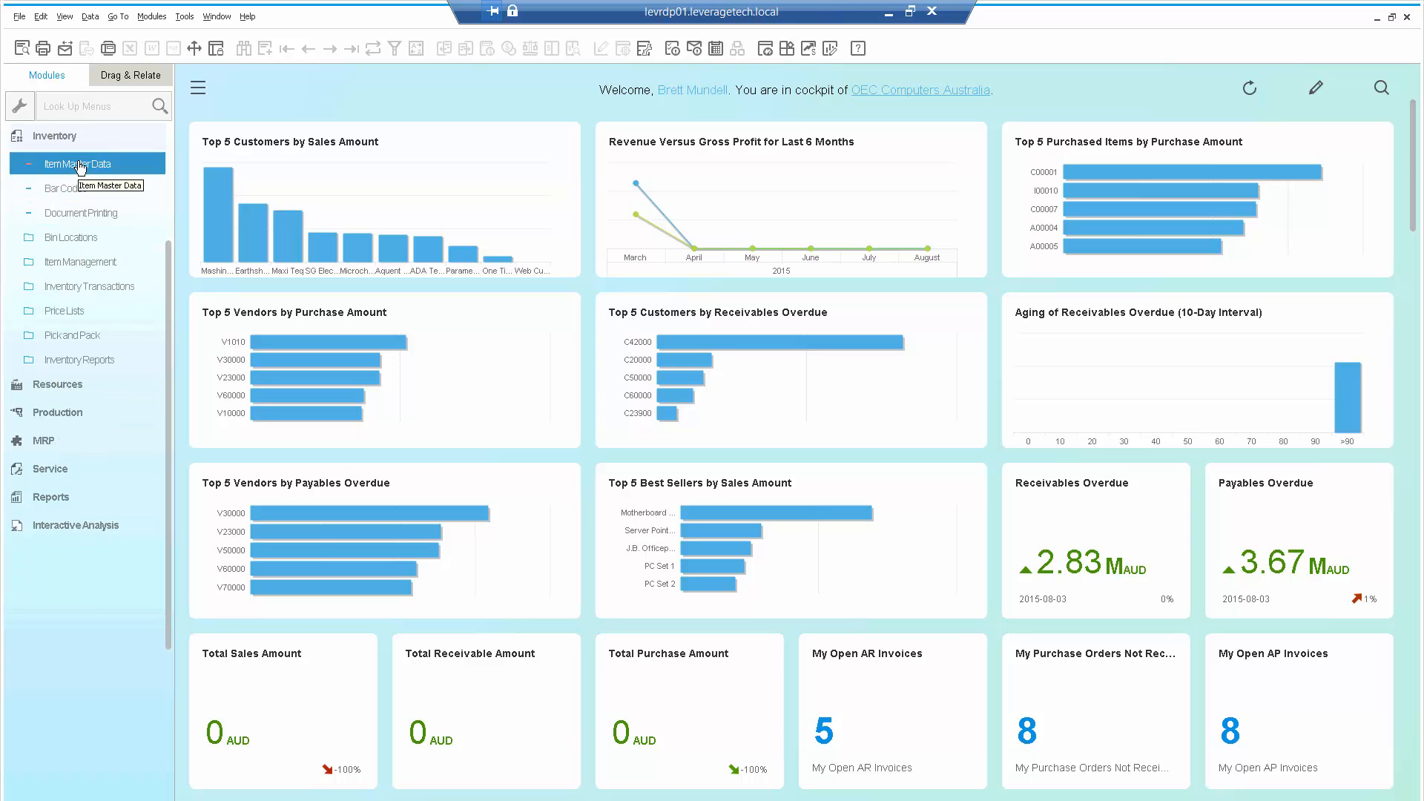
pyautogui.click(81, 163)
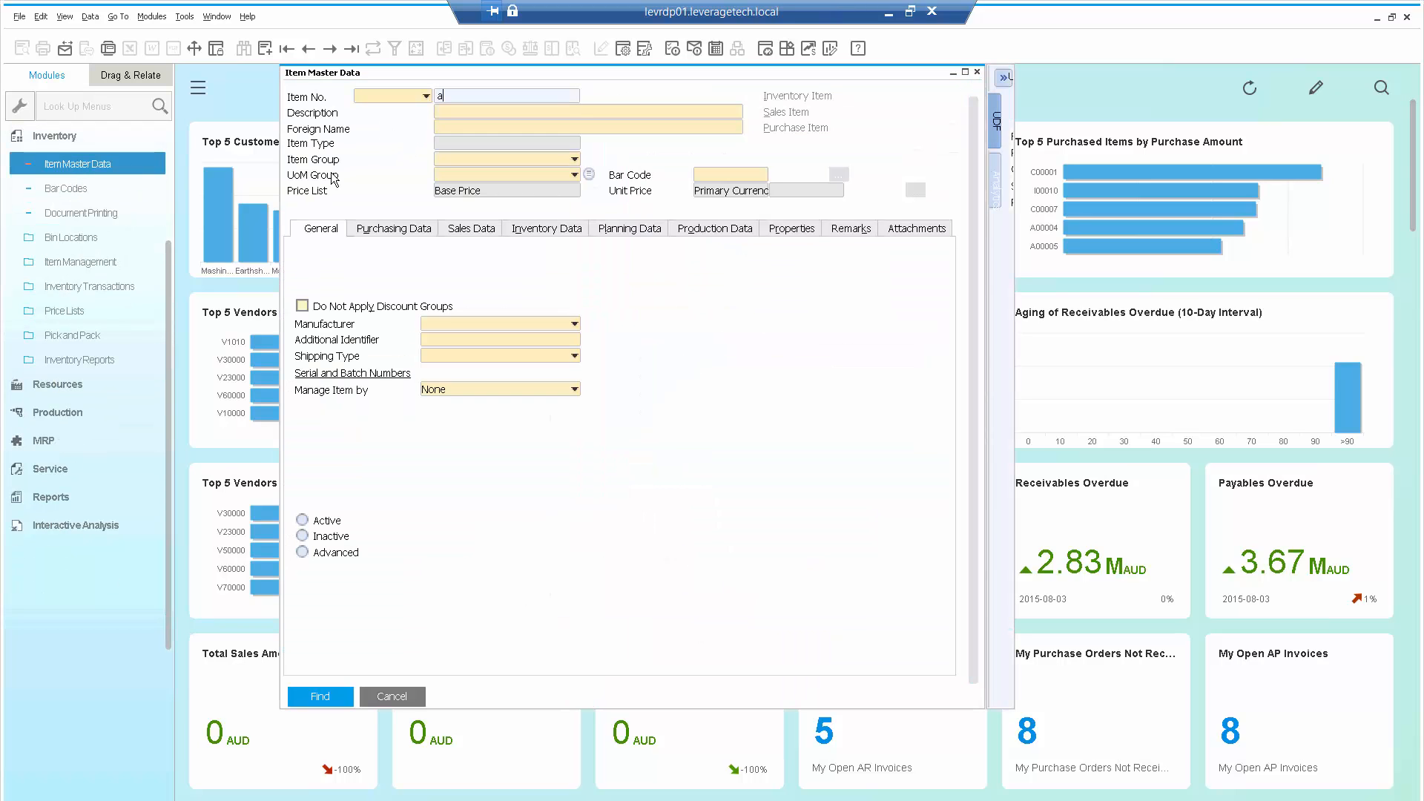
pyautogui.write('0001')
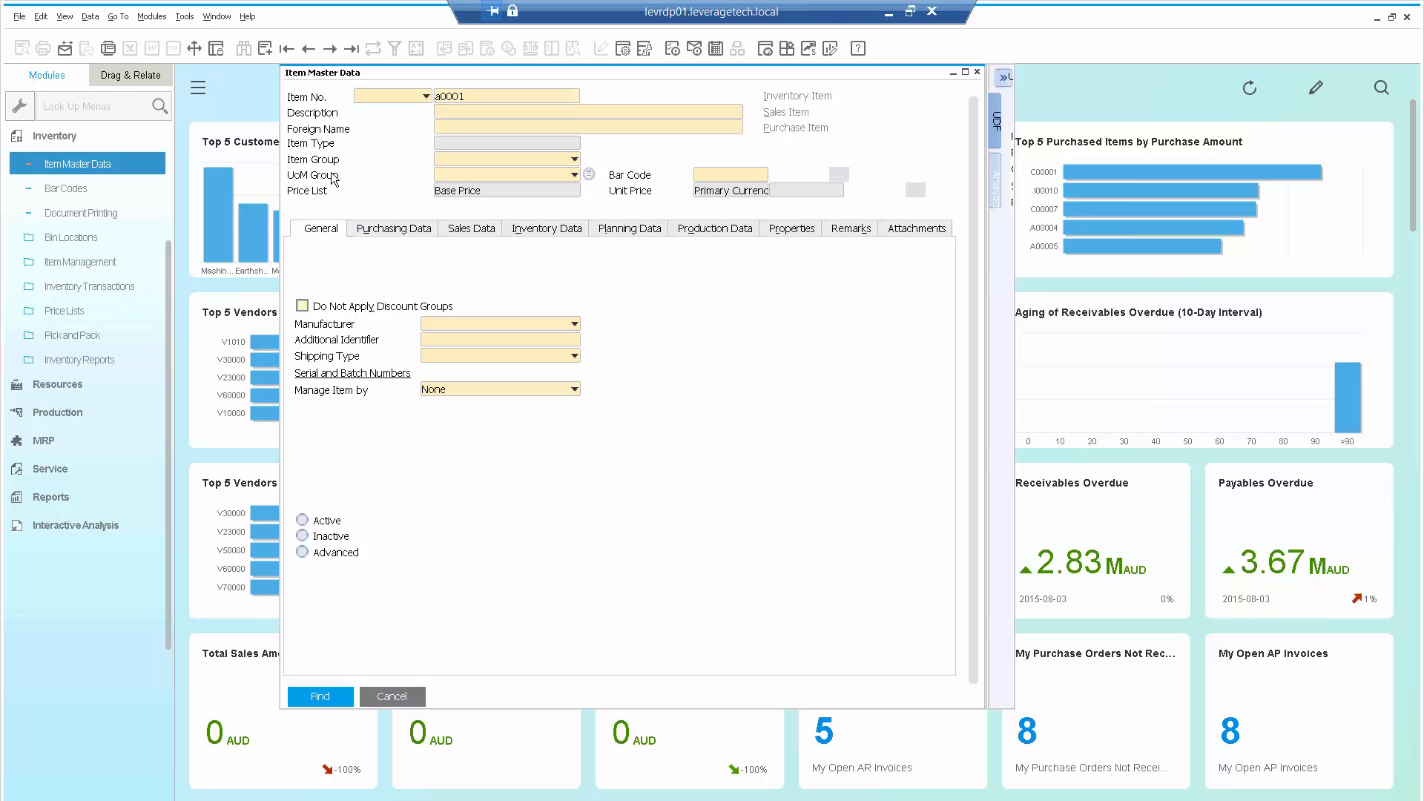
pyautogui.click(506, 96)
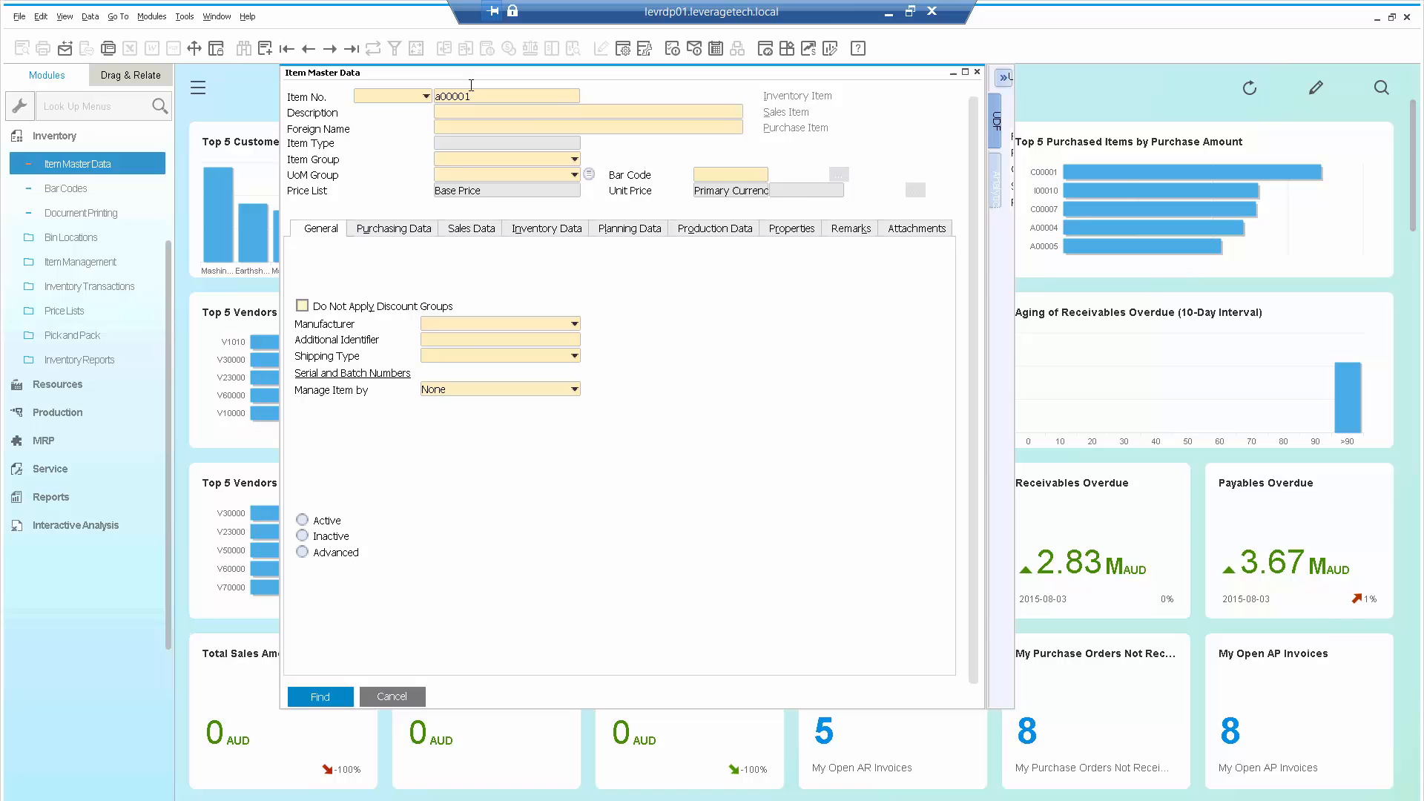
pyautogui.click(319, 697)
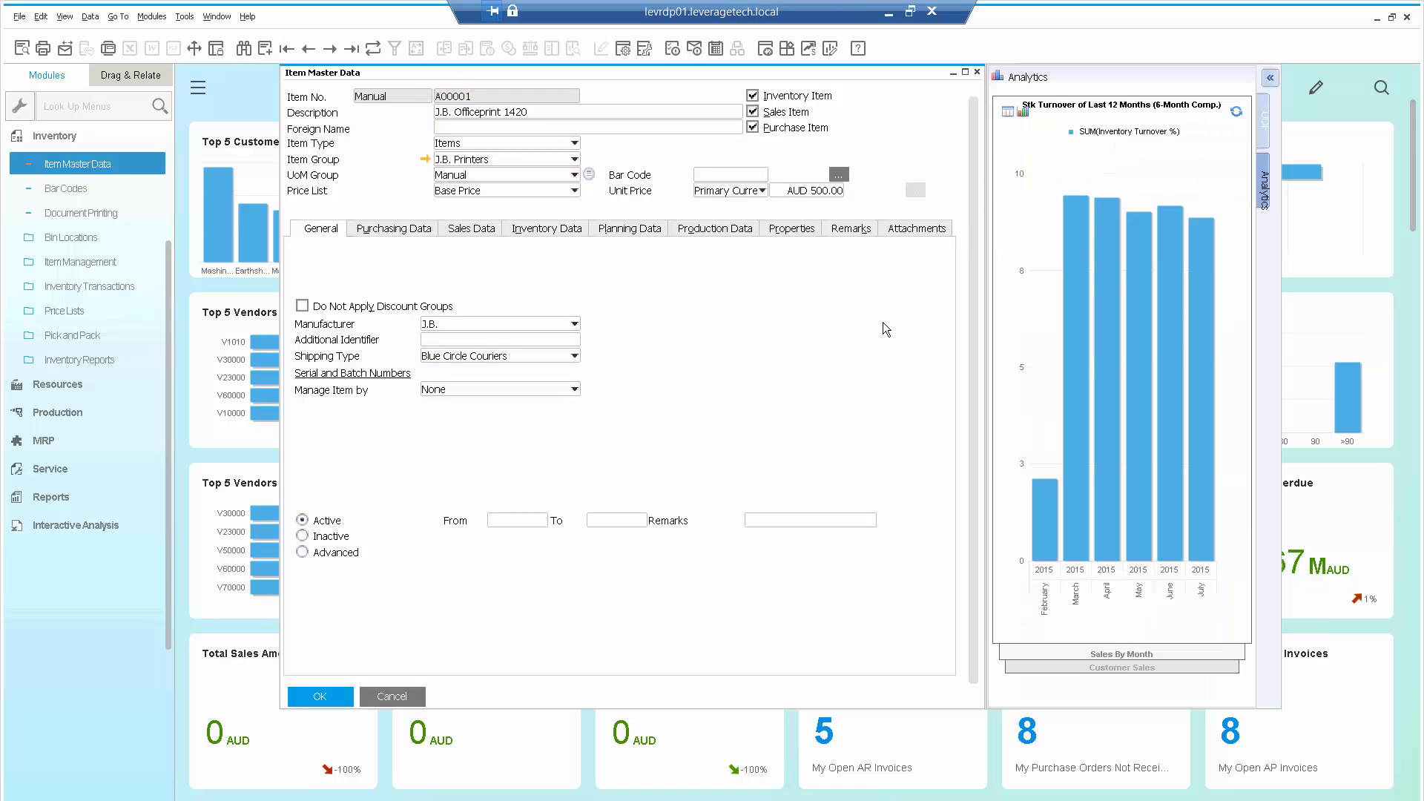
pyautogui.moveTo(781, 479)
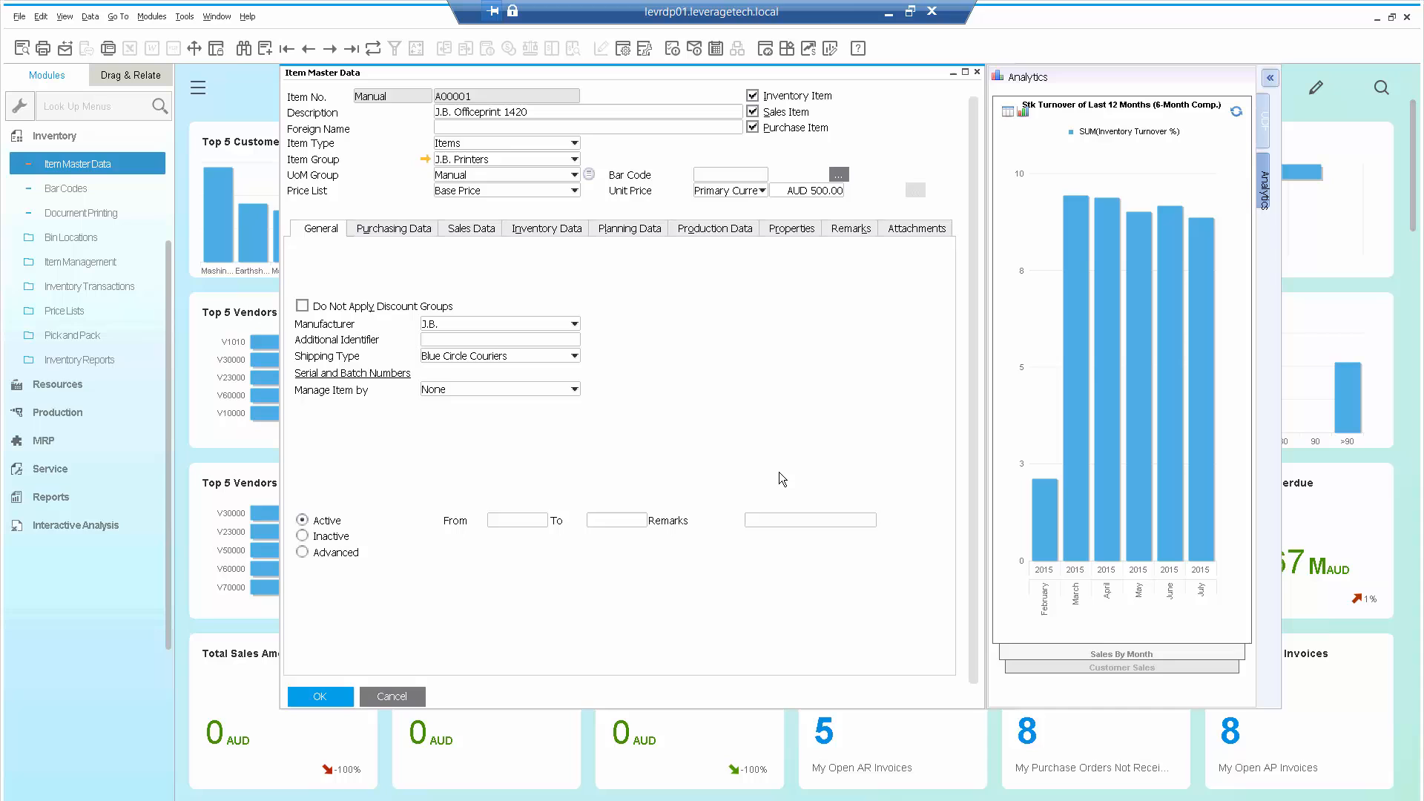
pyautogui.moveTo(355, 451)
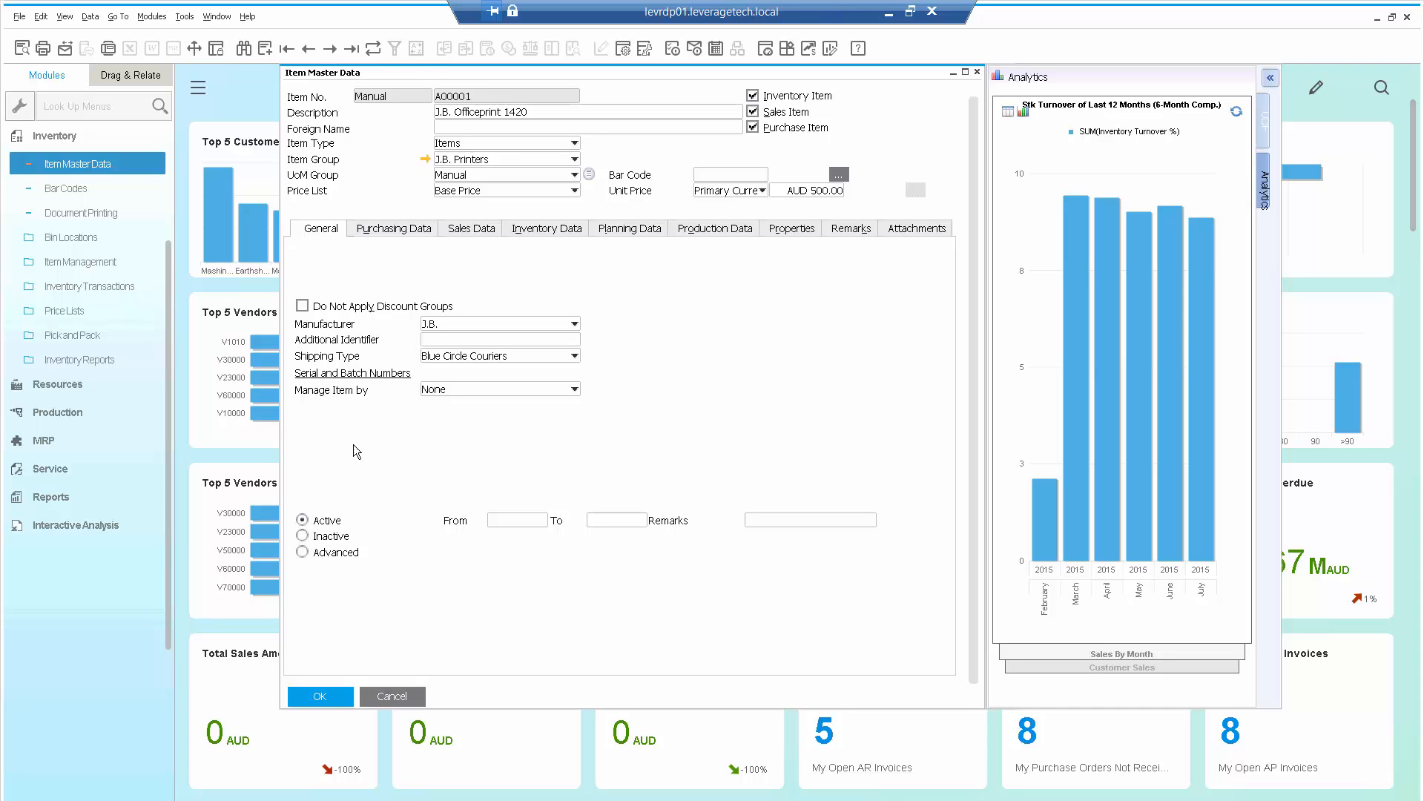
pyautogui.click(392, 696)
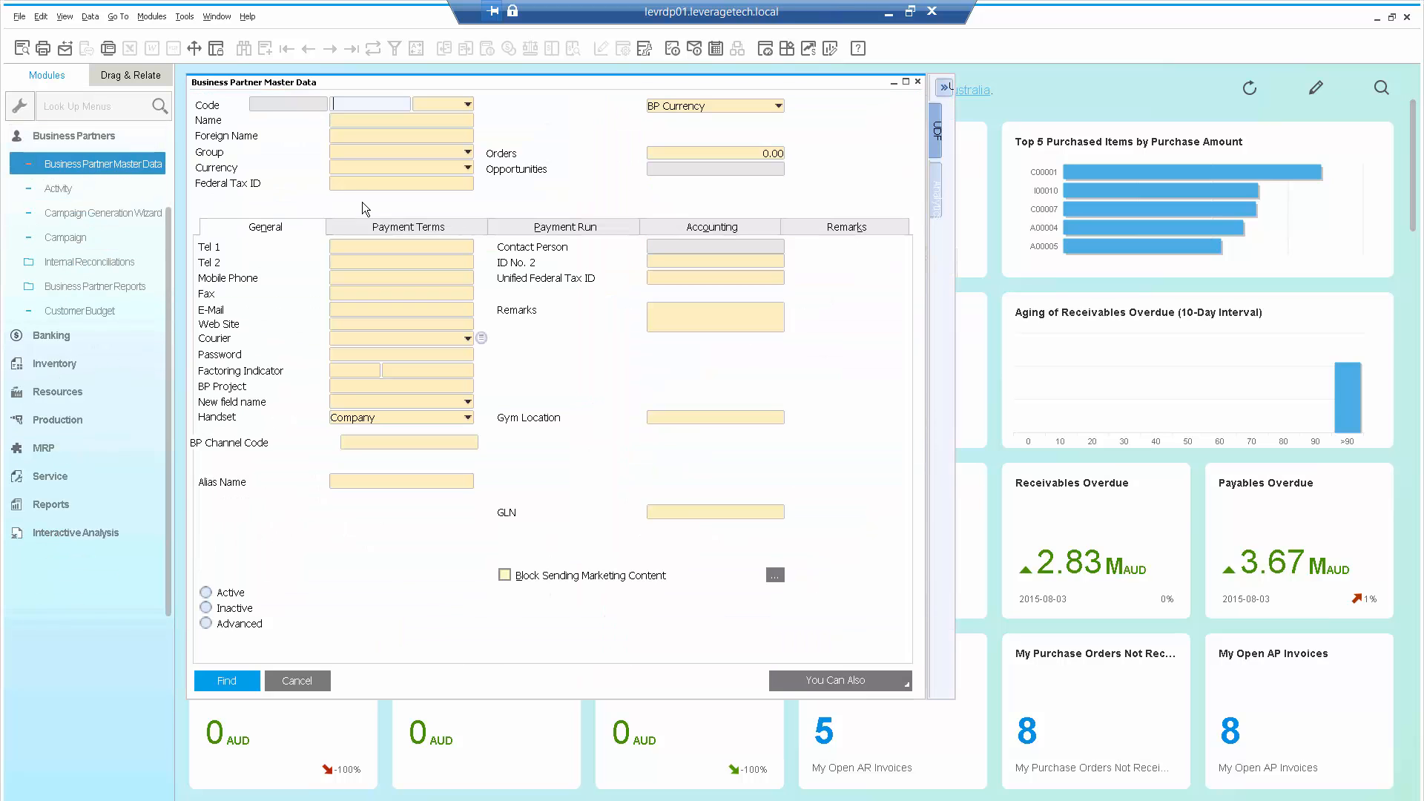
# - Find partner 'ear' (Earthshaker Corporation), cycle through sidebar dashboards, and return to Gross Sales By Year BP
pyautogui.write('ear')
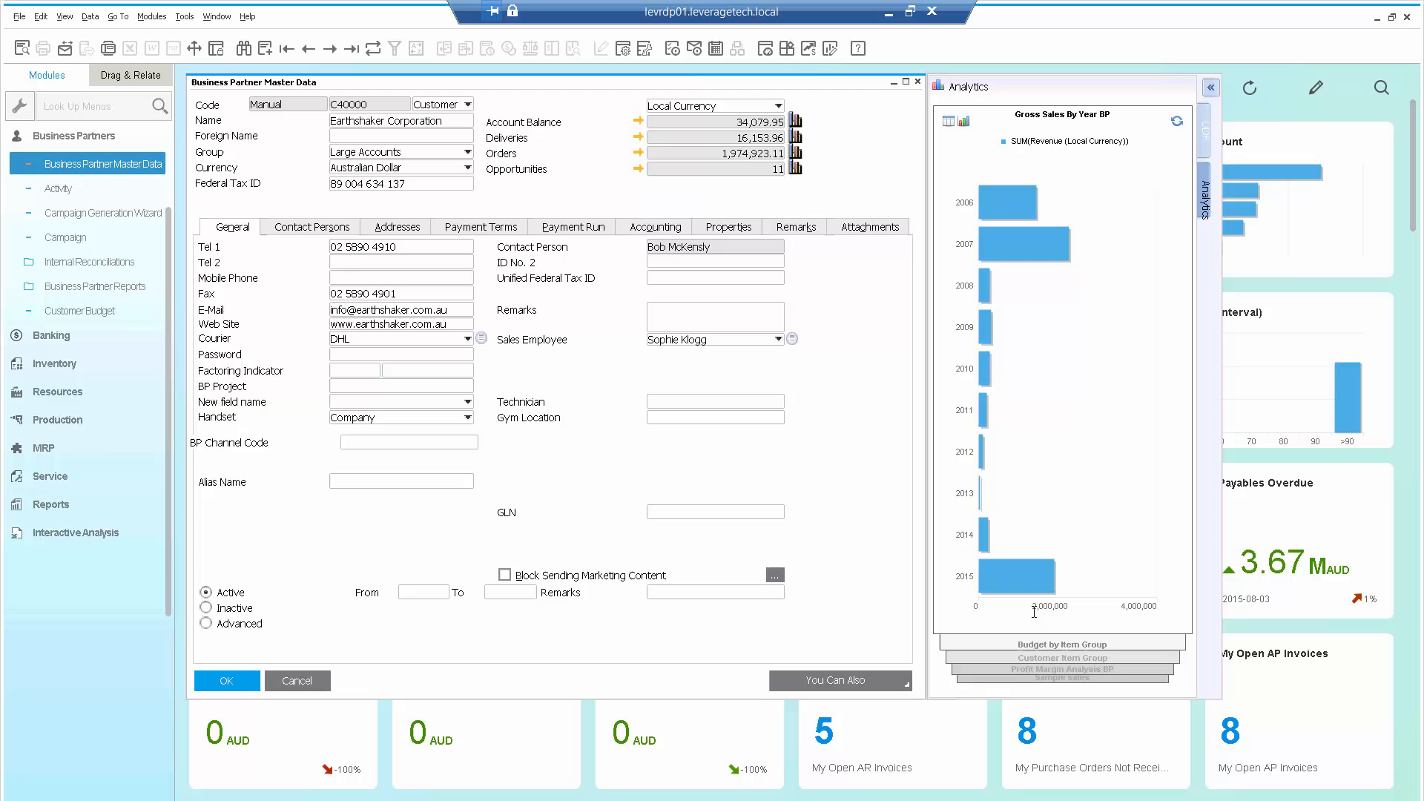
pyautogui.click(1060, 644)
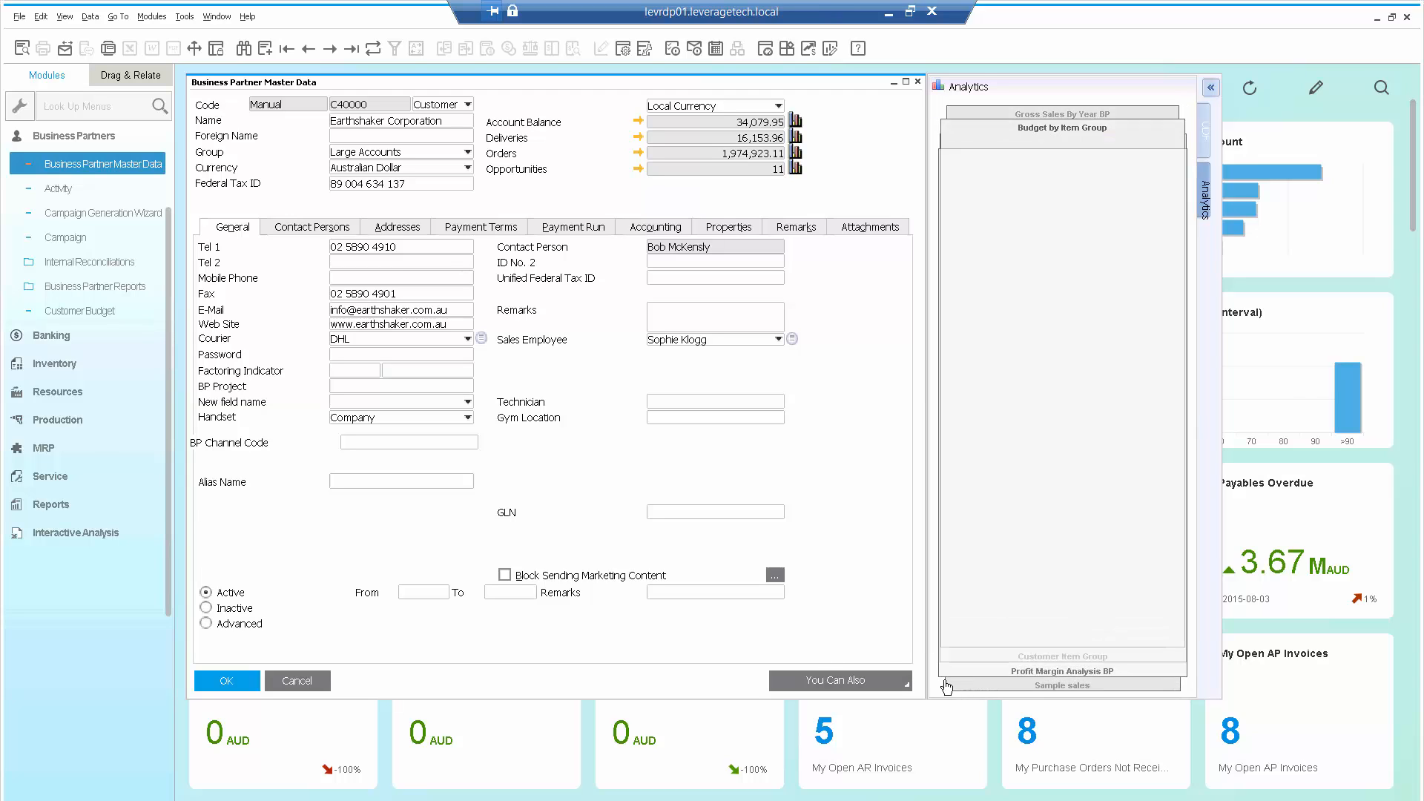
pyautogui.click(1060, 671)
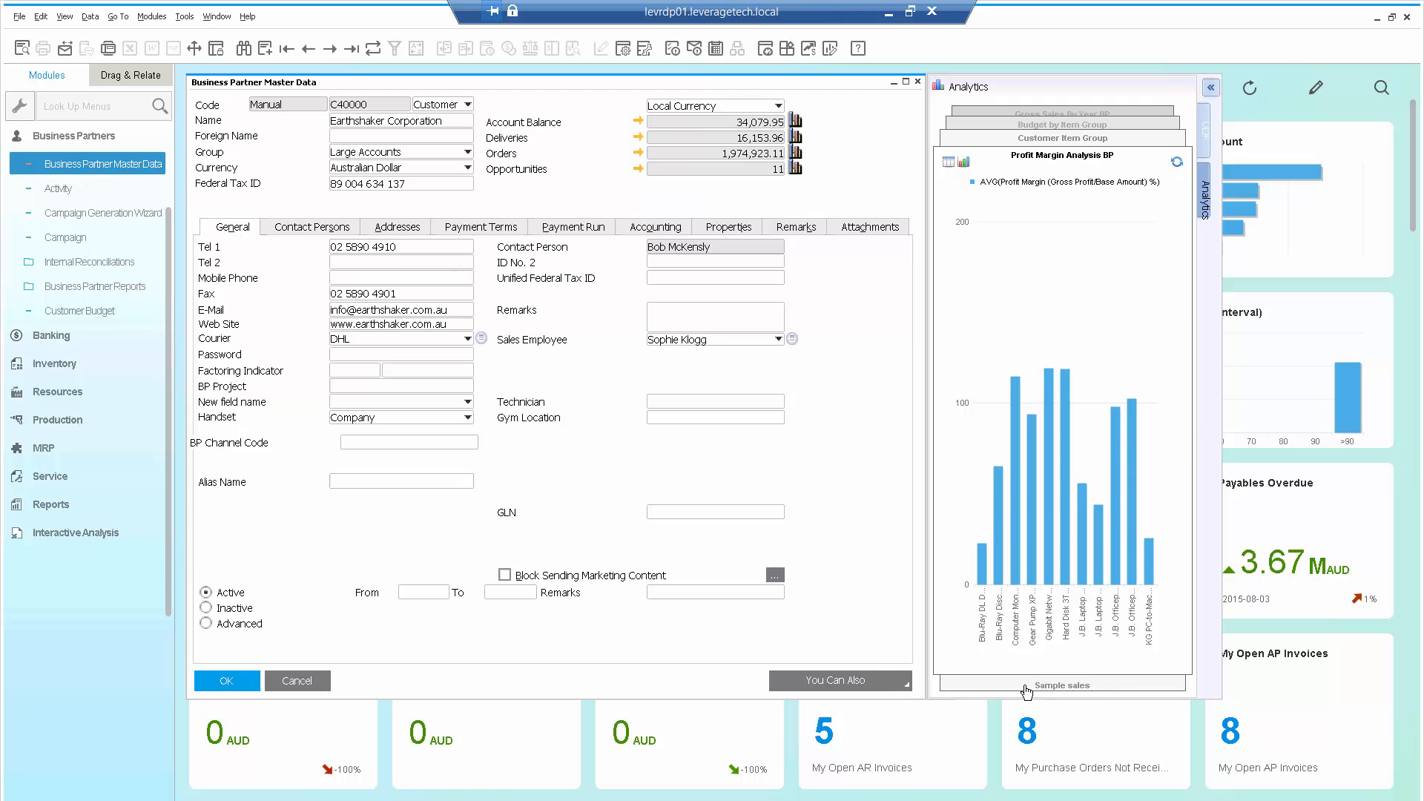
pyautogui.click(1061, 685)
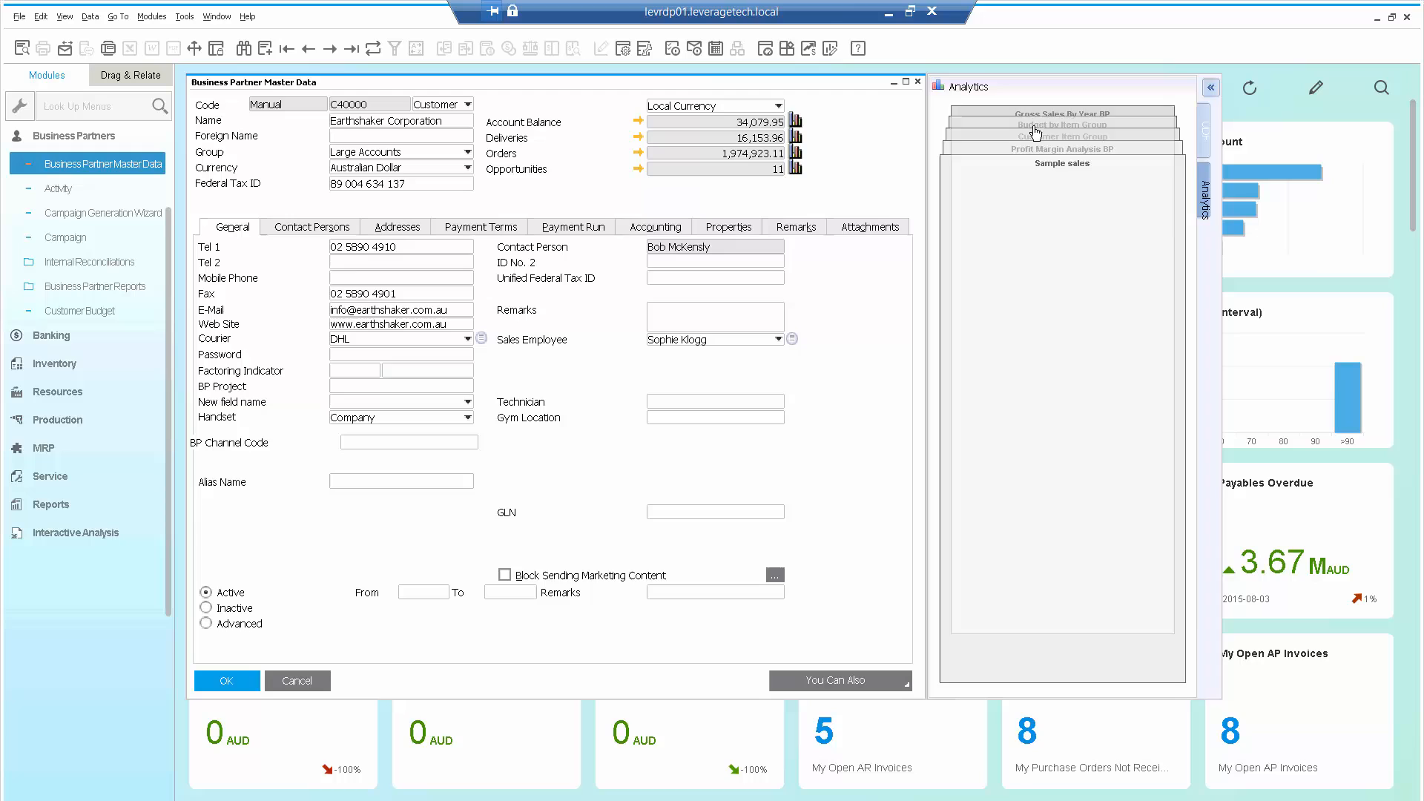
pyautogui.click(1062, 113)
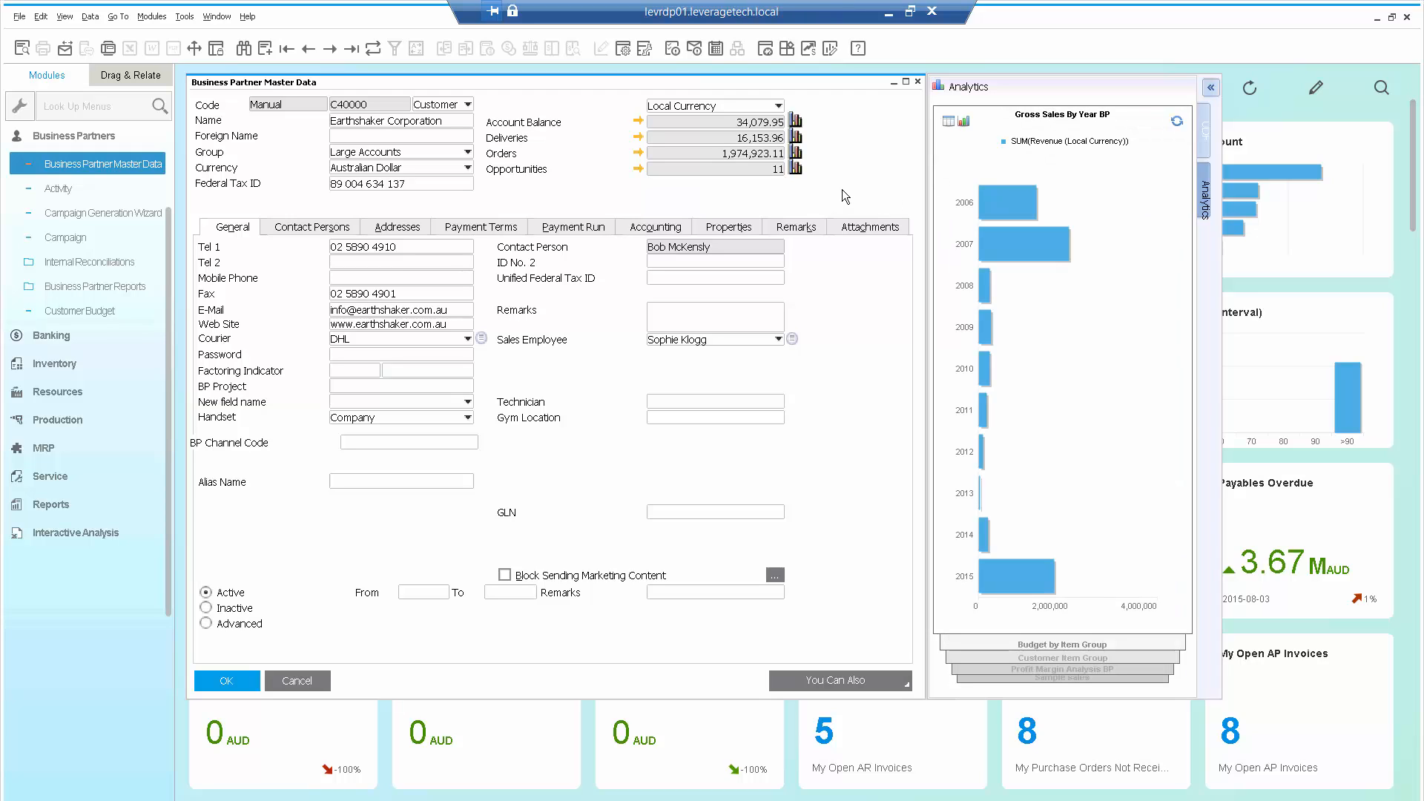